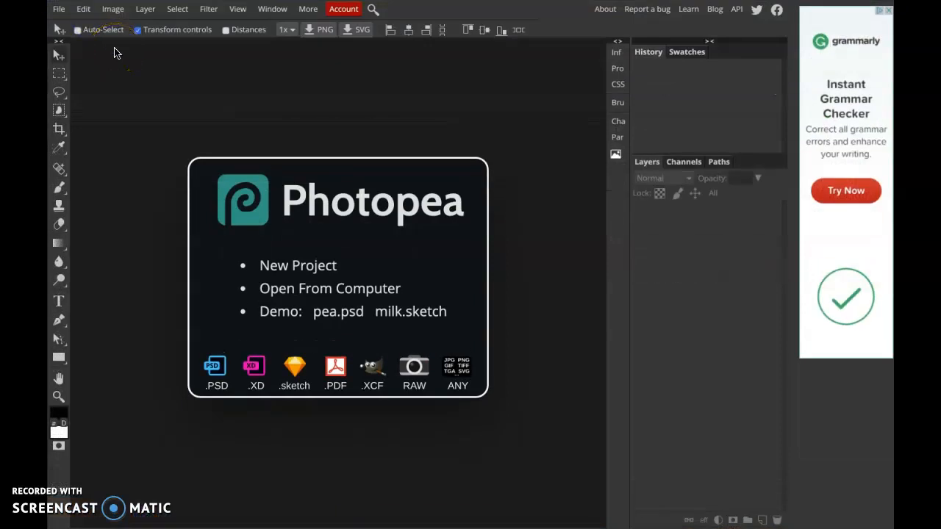
{"action": "mouse_move", "coordinate": [116, 38]}
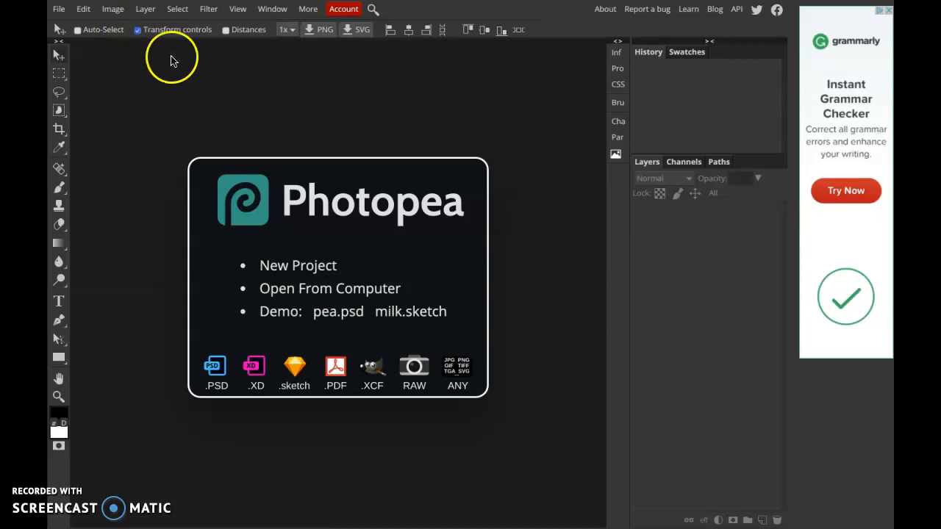
{"action": "mouse_move", "coordinate": [165, 61]}
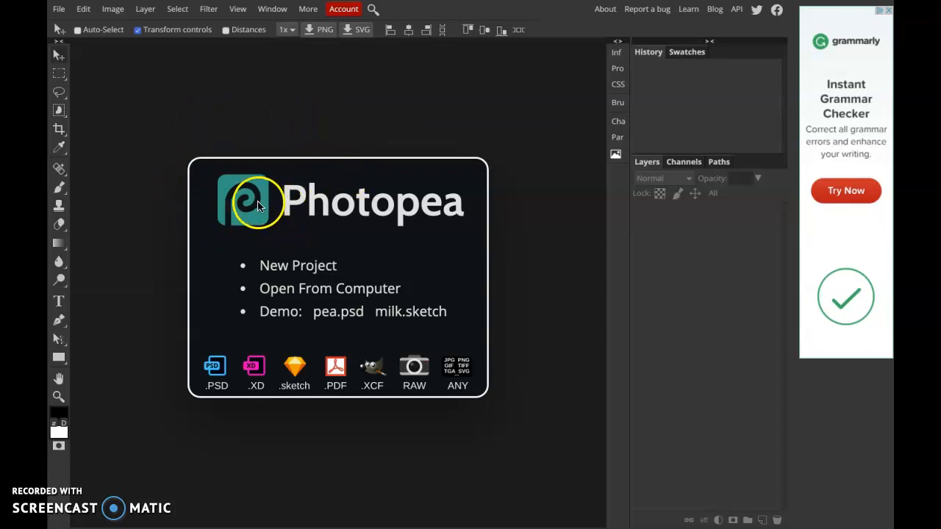
{"action": "mouse_move", "coordinate": [235, 200]}
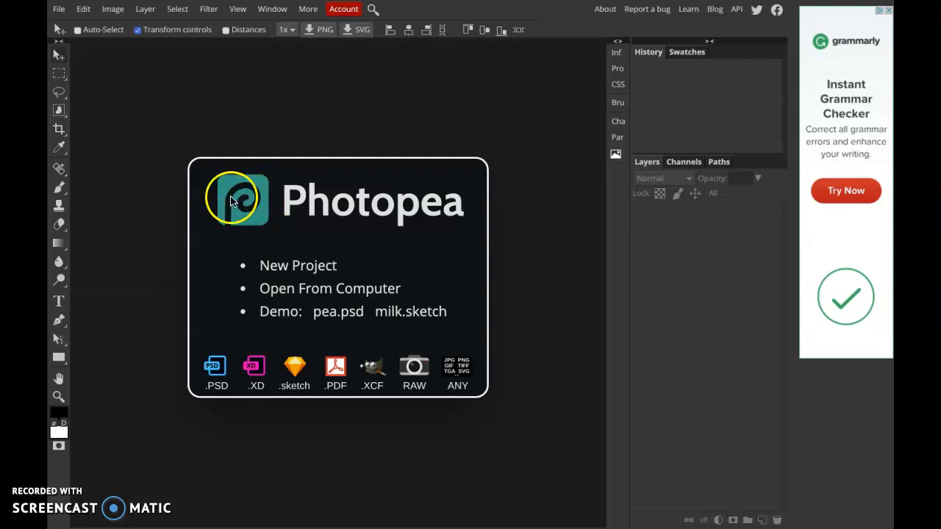
{"action": "mouse_move", "coordinate": [257, 160]}
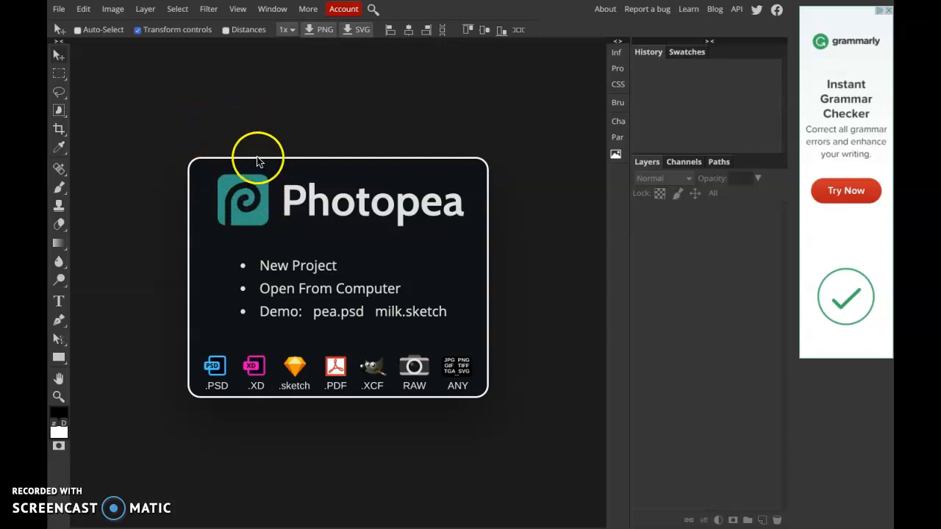
{"action": "mouse_move", "coordinate": [65, 21]}
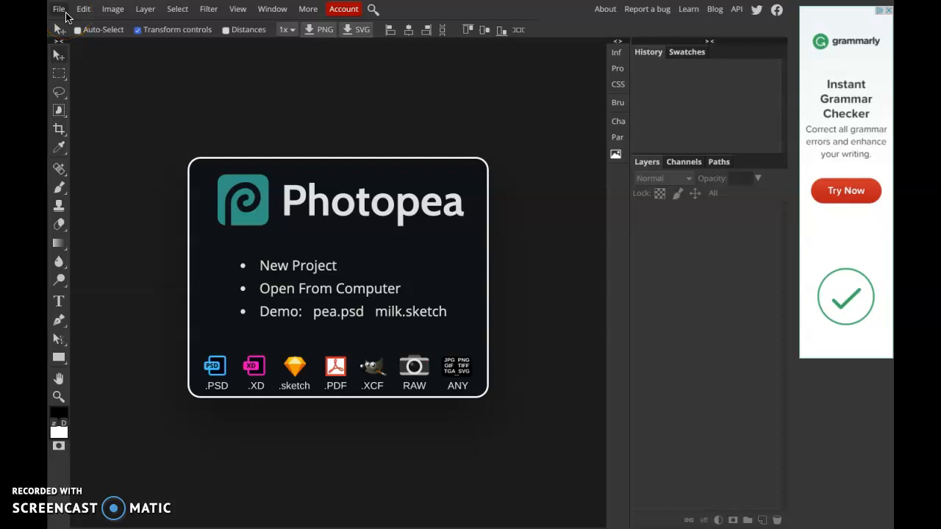
Step: Load today's webcam portrait photo from the Desktop as a new document
{"action": "left_click", "coordinate": [59, 9]}
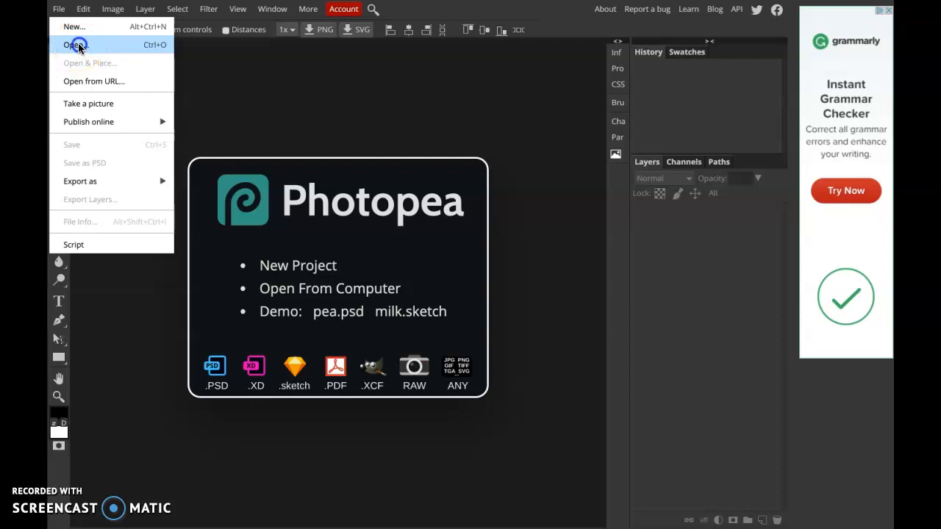
{"action": "left_click", "coordinate": [77, 44]}
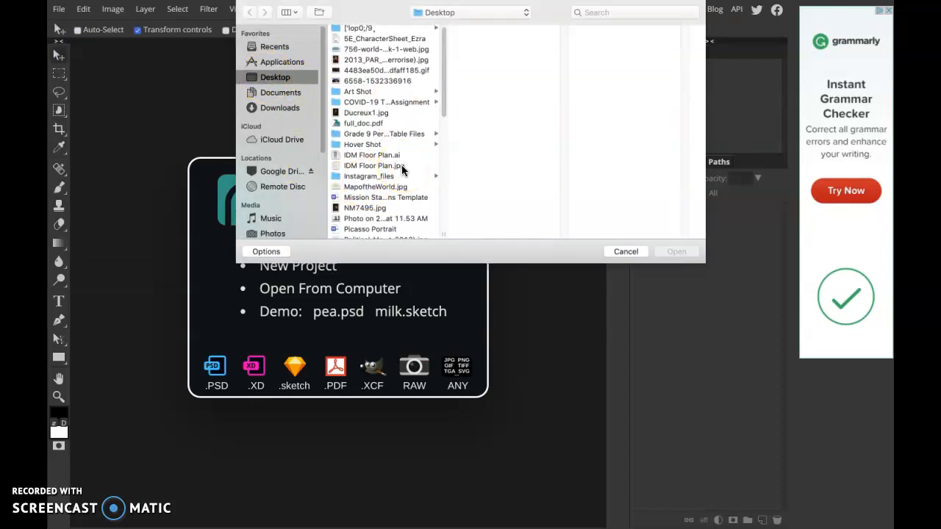
{"action": "left_click", "coordinate": [382, 200]}
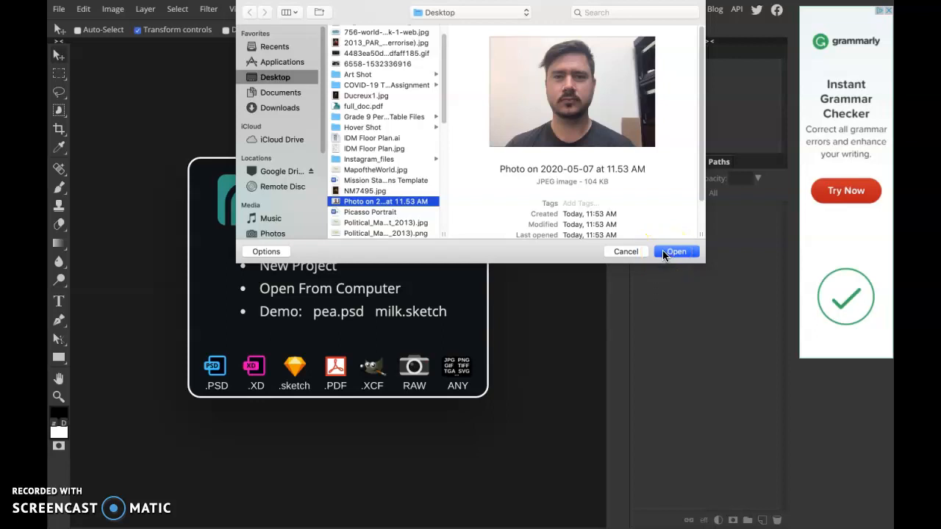
{"action": "left_click", "coordinate": [677, 251]}
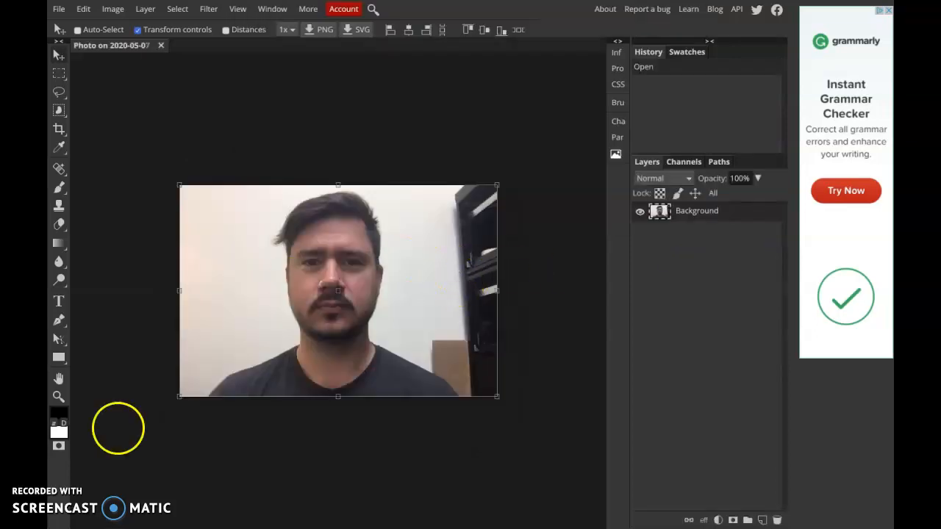
{"action": "mouse_move", "coordinate": [204, 500]}
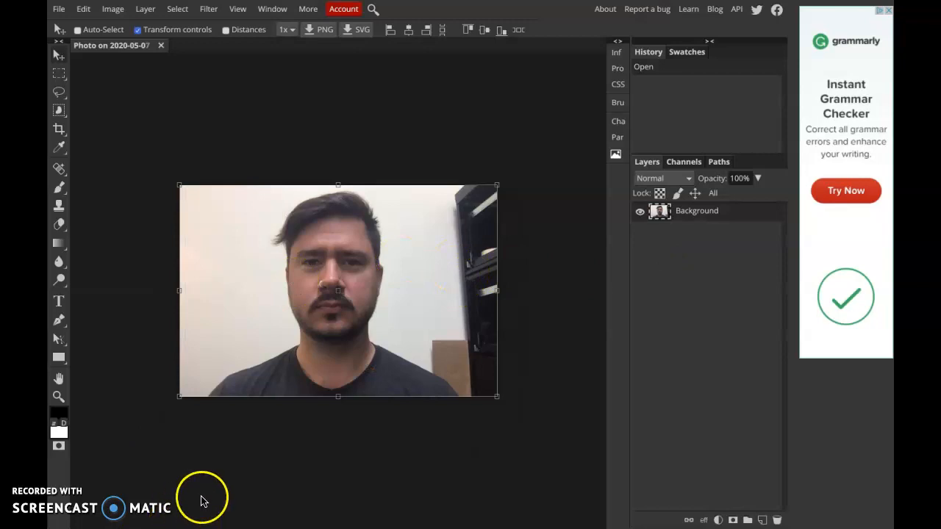
{"action": "mouse_move", "coordinate": [282, 397]}
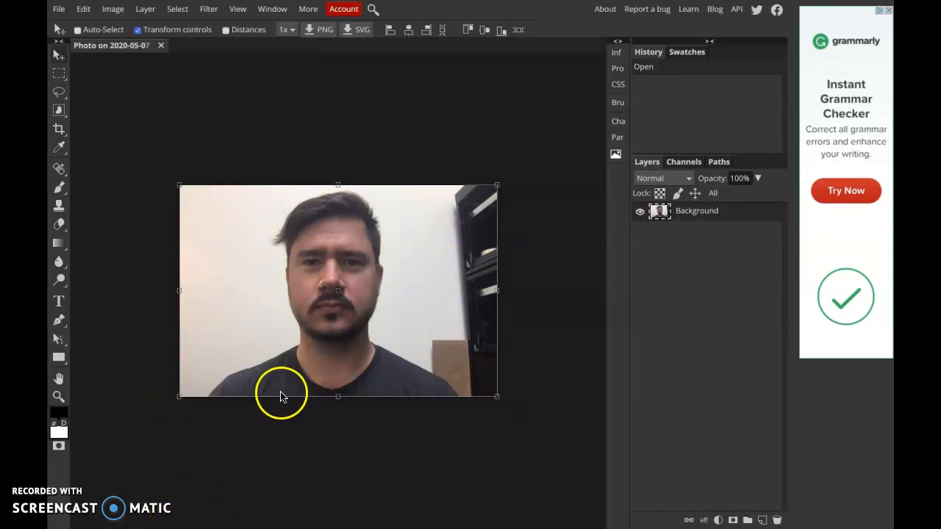
{"action": "mouse_move", "coordinate": [506, 215]}
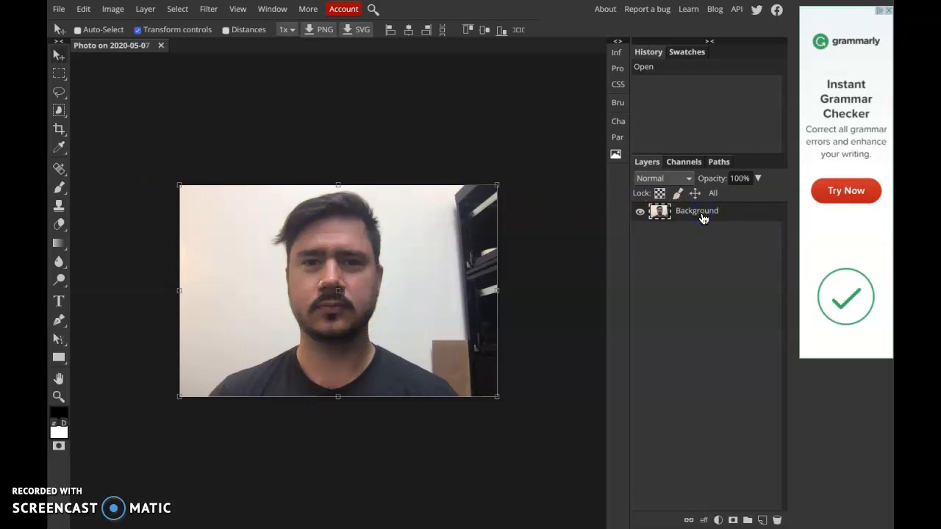
Step: Duplicate the Background layer and add a new layer above it renamed 'white'
{"action": "right_click", "coordinate": [700, 217]}
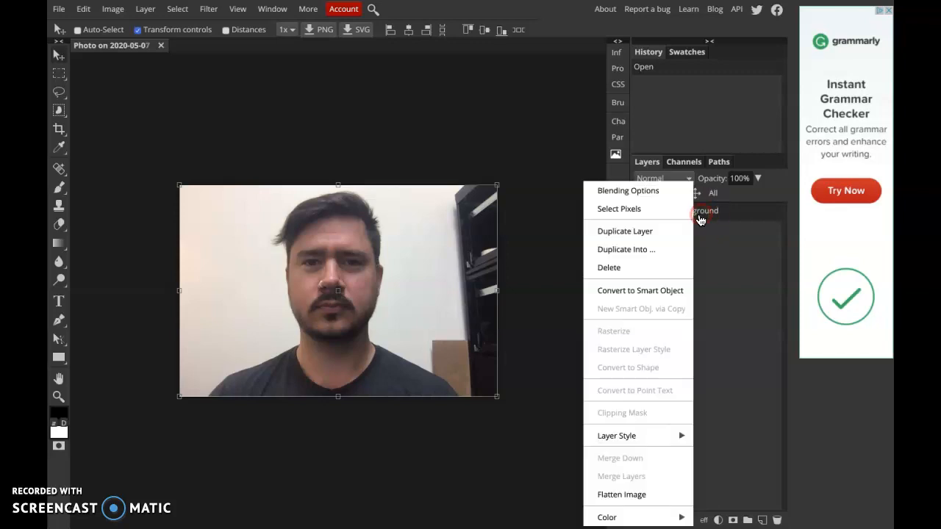
{"action": "left_click", "coordinate": [623, 231]}
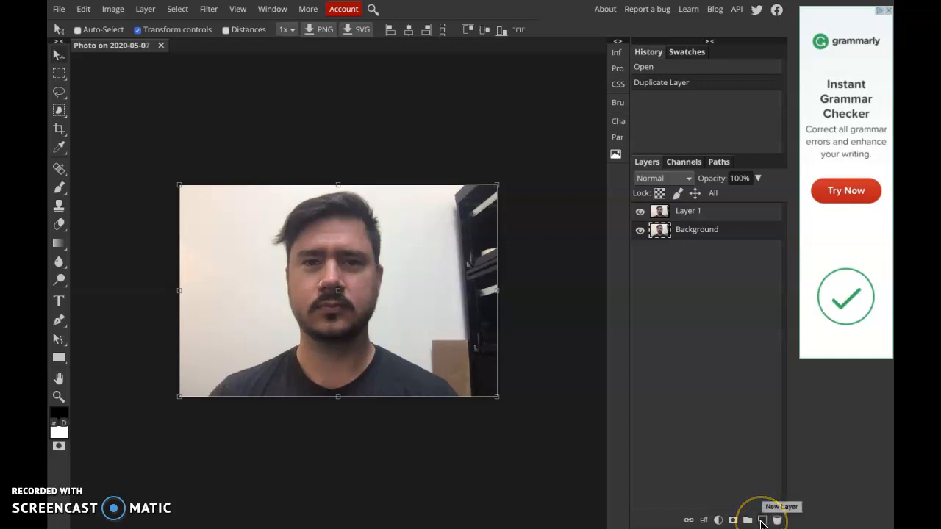
{"action": "left_click", "coordinate": [761, 520]}
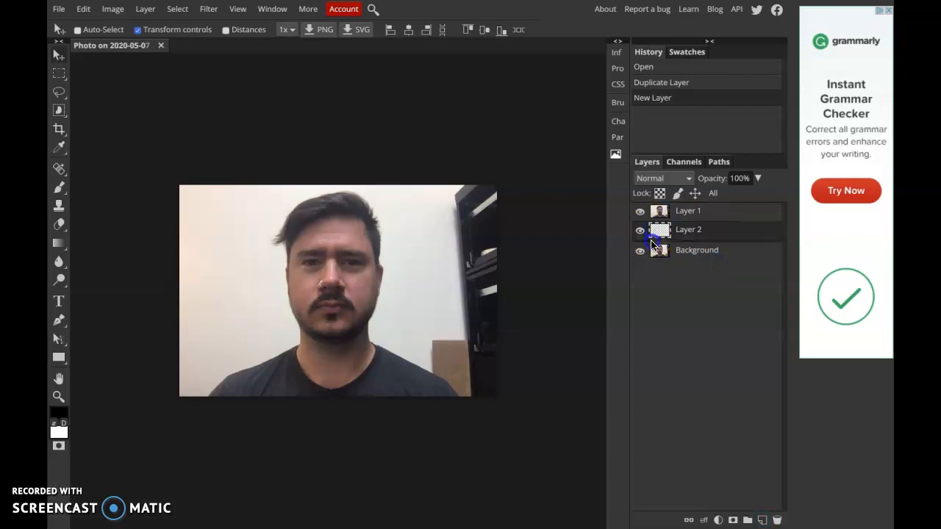
{"action": "left_click", "coordinate": [694, 229]}
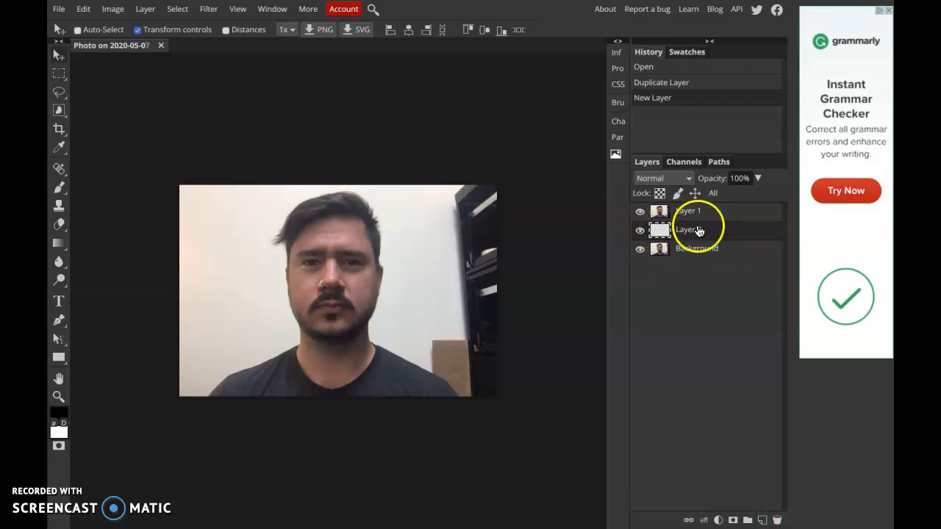
{"action": "double_click", "coordinate": [689, 229]}
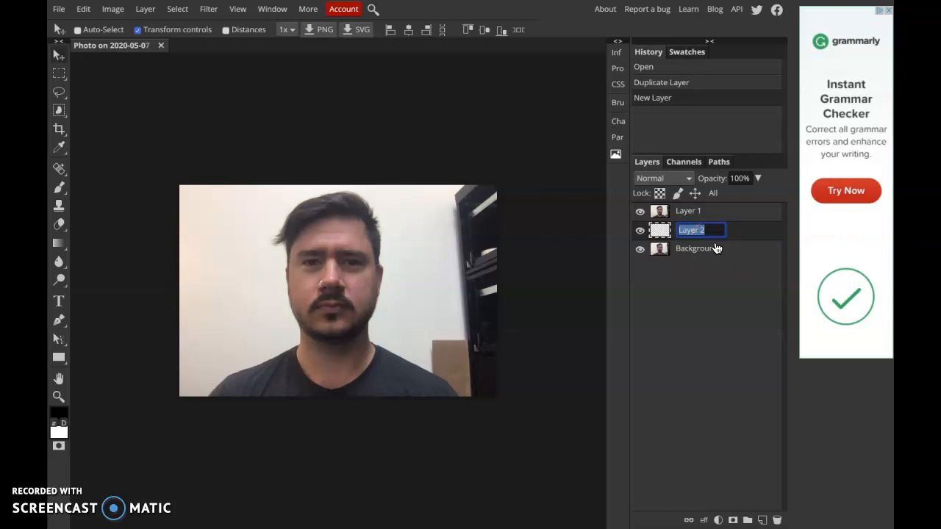
{"action": "type", "text": "white"}
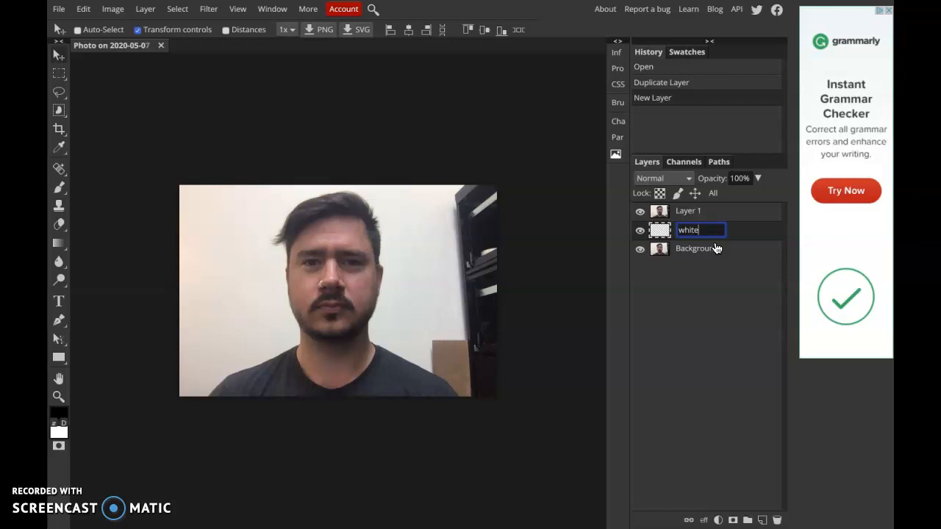
{"action": "key", "text": "Enter"}
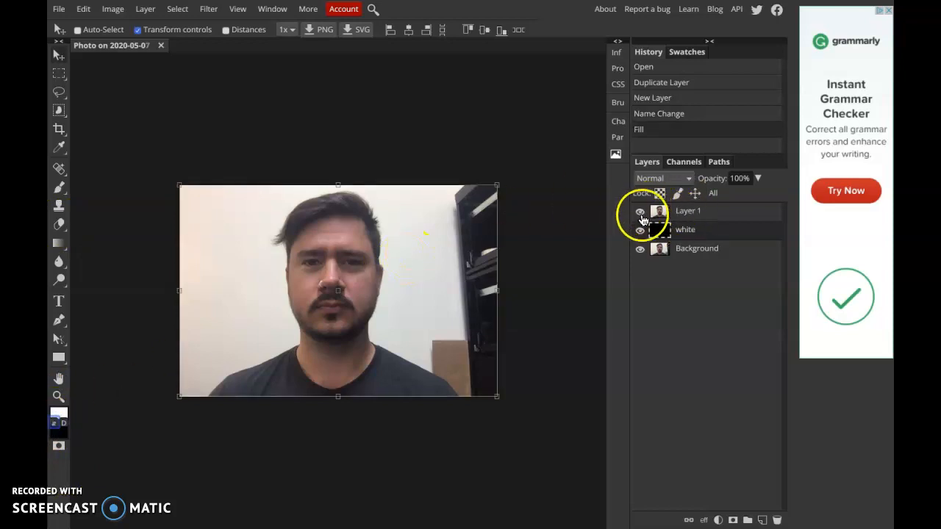
Step: Apply Edit > Fill to the white layer once more
{"action": "left_click", "coordinate": [641, 212]}
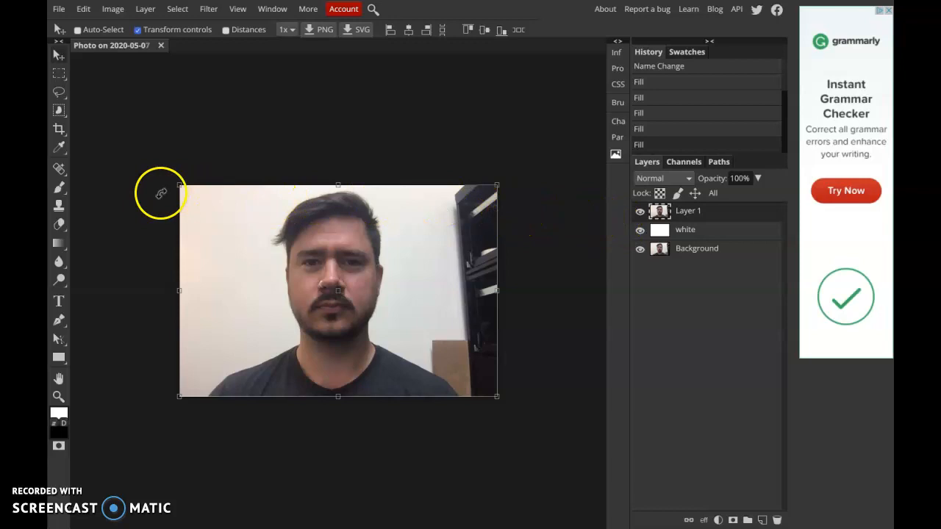
{"action": "mouse_move", "coordinate": [691, 335]}
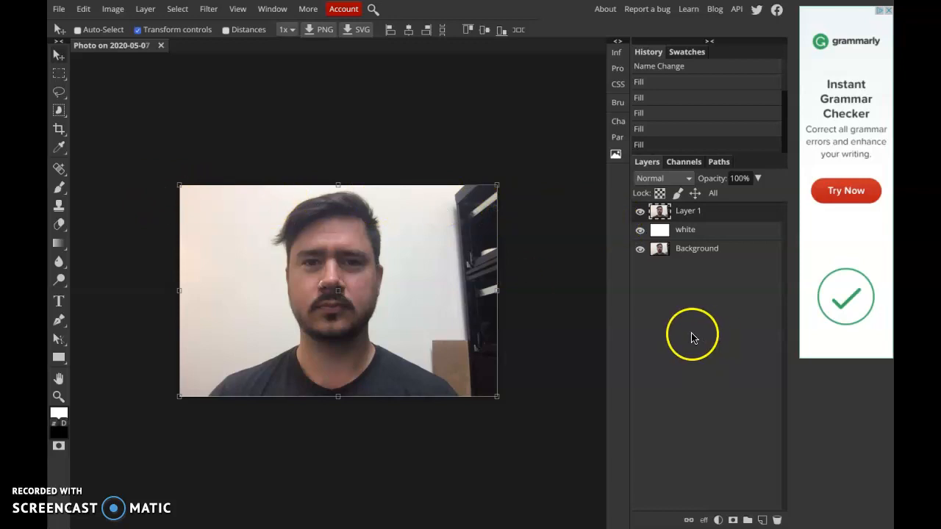
{"action": "mouse_move", "coordinate": [673, 336]}
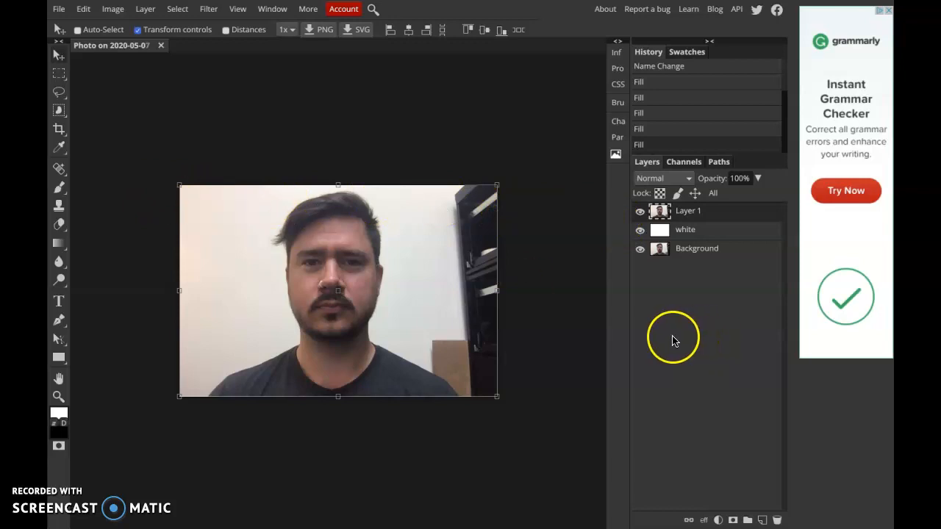
{"action": "mouse_move", "coordinate": [668, 338]}
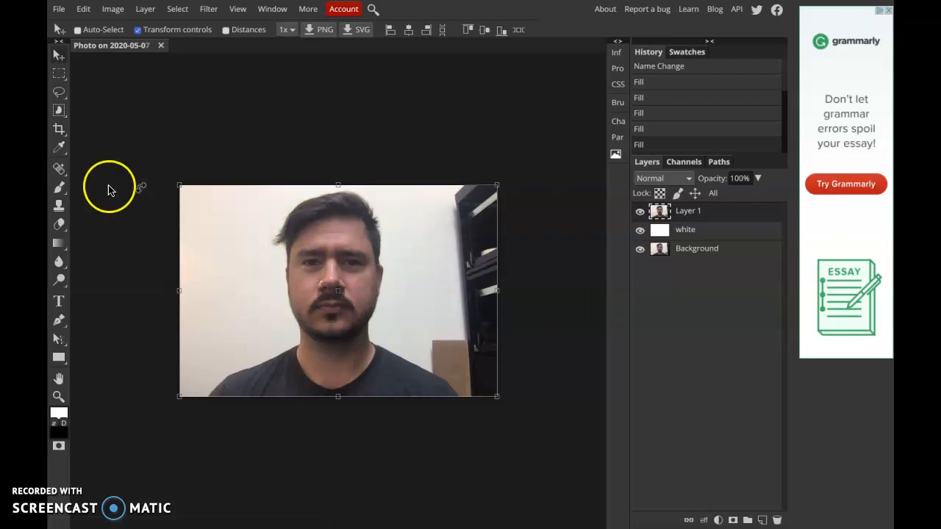
{"action": "mouse_move", "coordinate": [103, 191]}
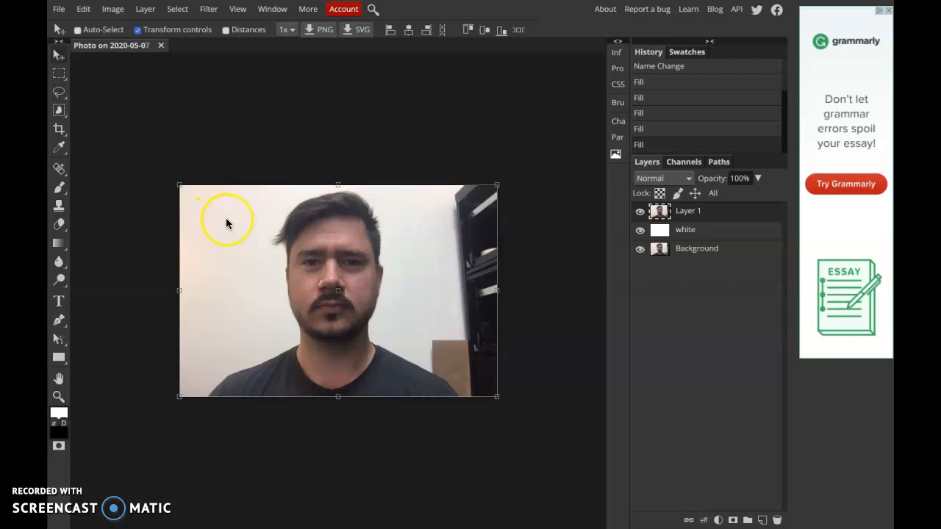
{"action": "mouse_move", "coordinate": [575, 267]}
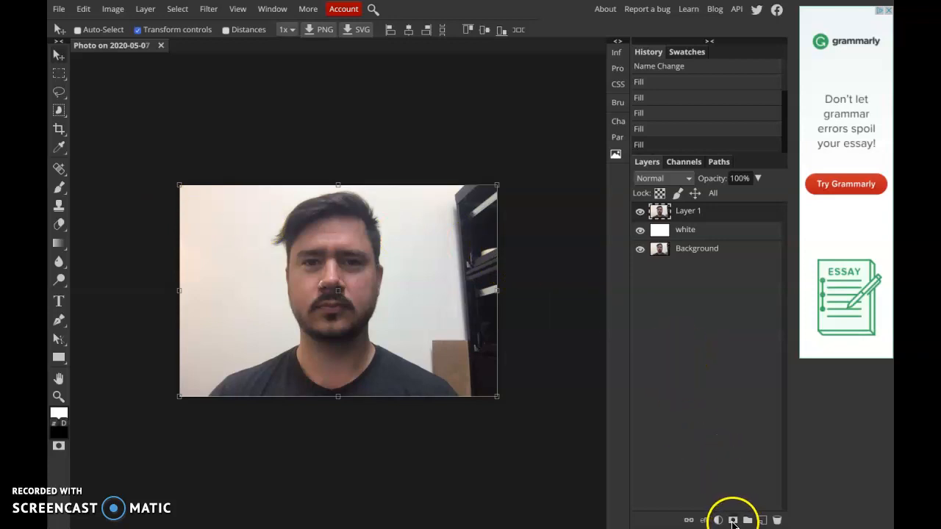
{"action": "mouse_move", "coordinate": [735, 522]}
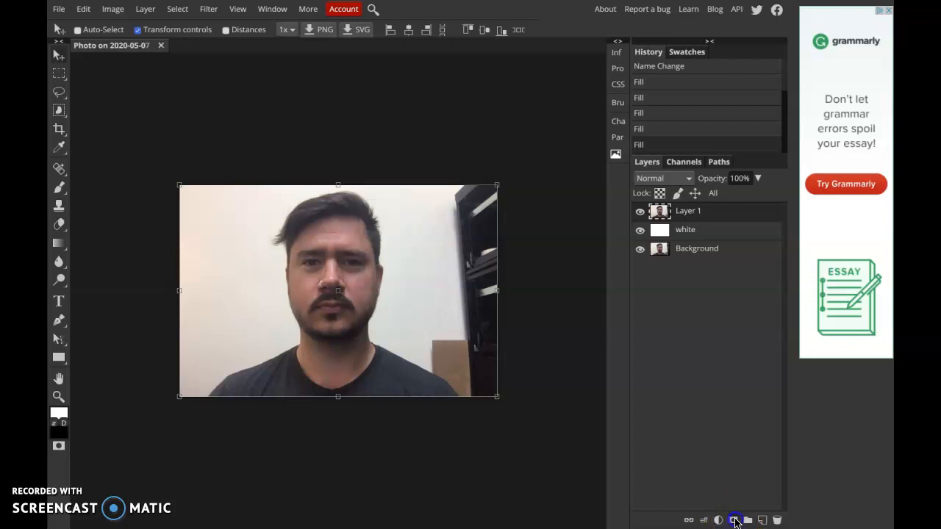
Step: Add a raster mask to the top portrait copy layer
{"action": "left_click", "coordinate": [732, 521]}
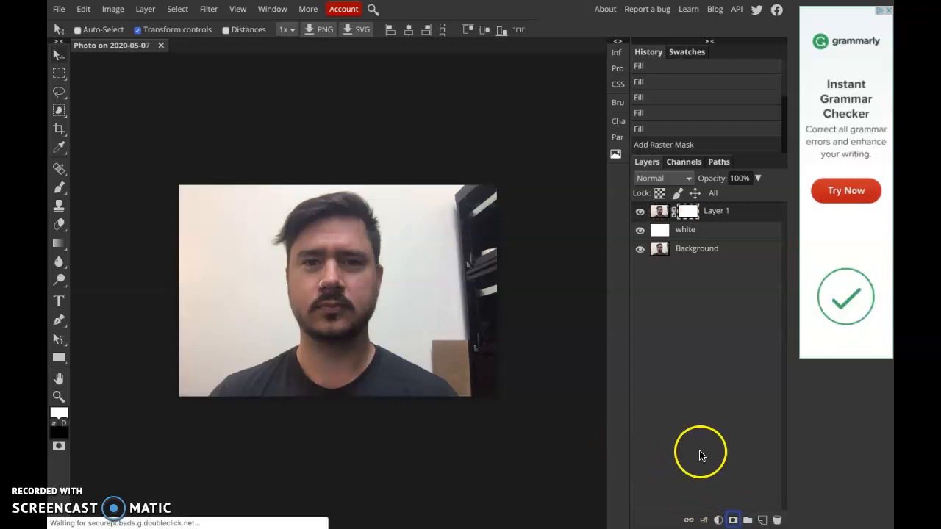
{"action": "mouse_move", "coordinate": [676, 213]}
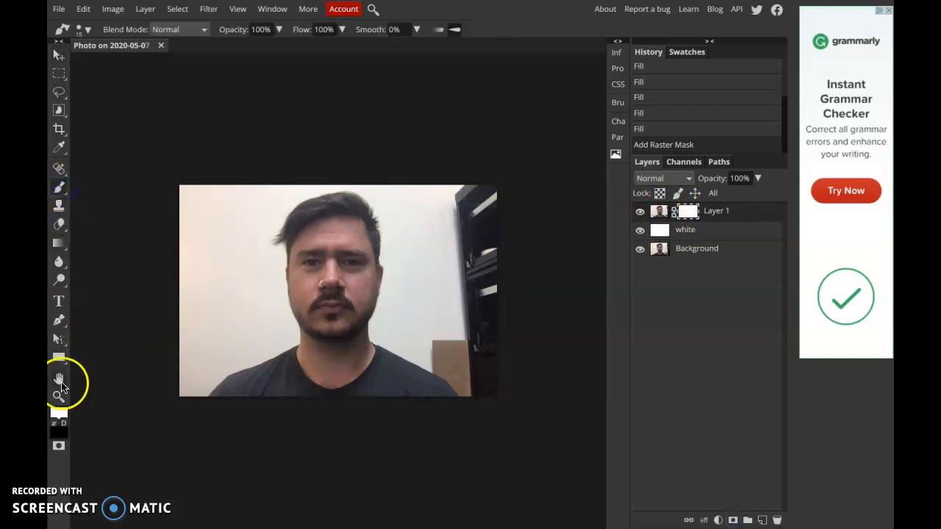
{"action": "mouse_move", "coordinate": [62, 423]}
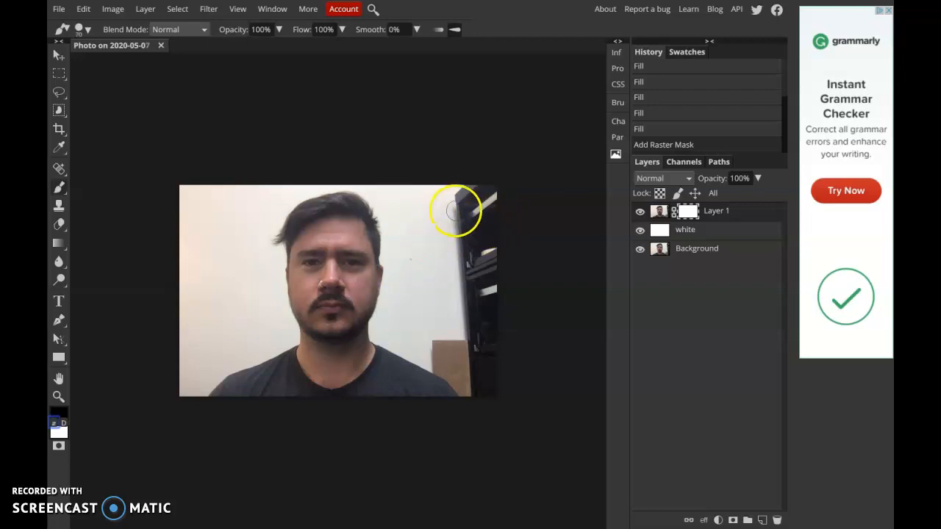
Step: Mask out the dark shelf and box along the right edge with a soft brush
{"action": "left_click_drag", "start_coordinate": [455, 213], "coordinate": [482, 190]}
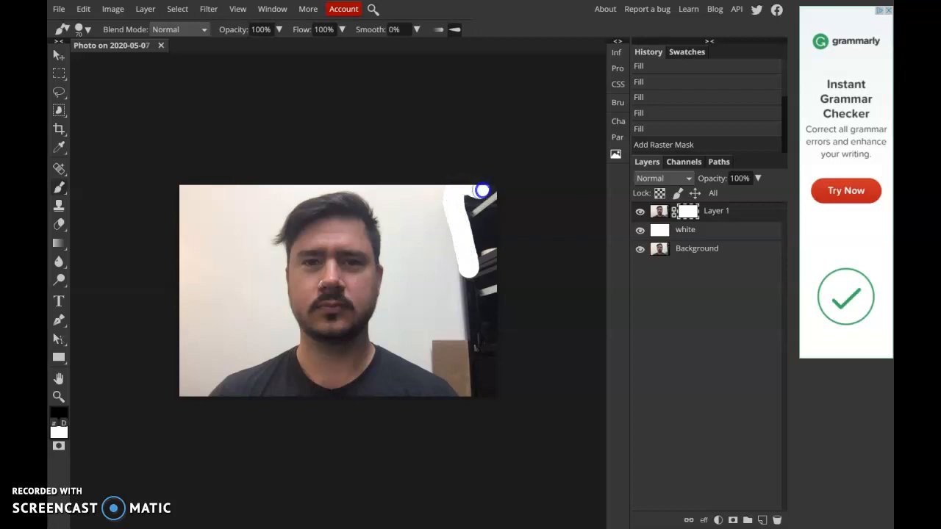
{"action": "left_click_drag", "start_coordinate": [482, 191], "coordinate": [483, 228]}
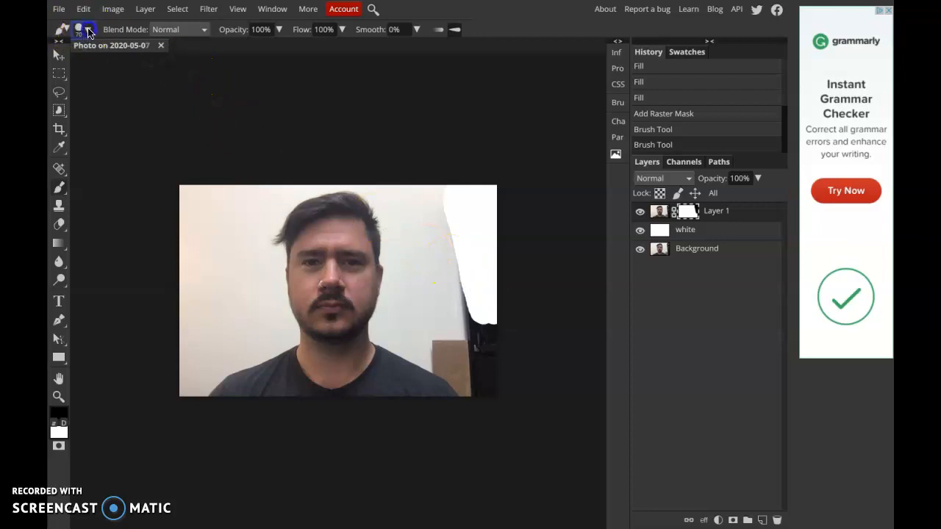
{"action": "left_click", "coordinate": [87, 29]}
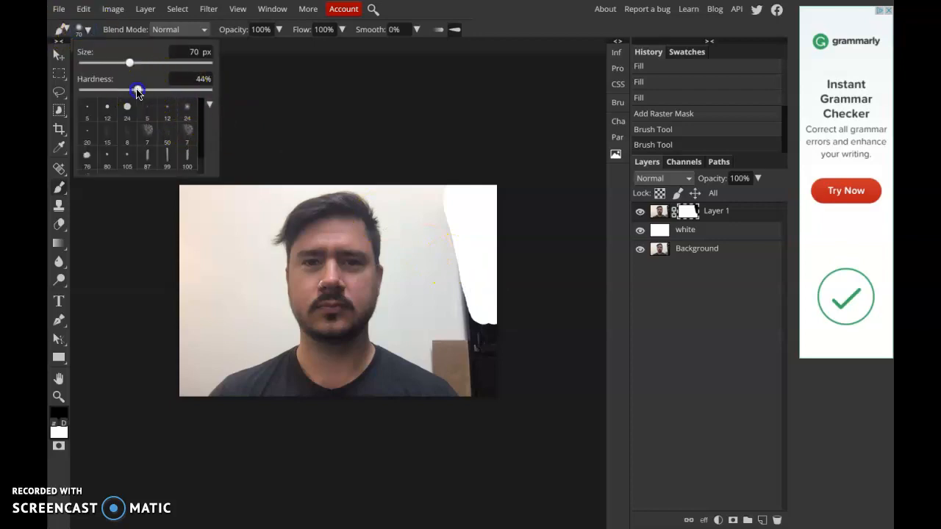
{"action": "left_click_drag", "start_coordinate": [139, 90], "coordinate": [112, 90]}
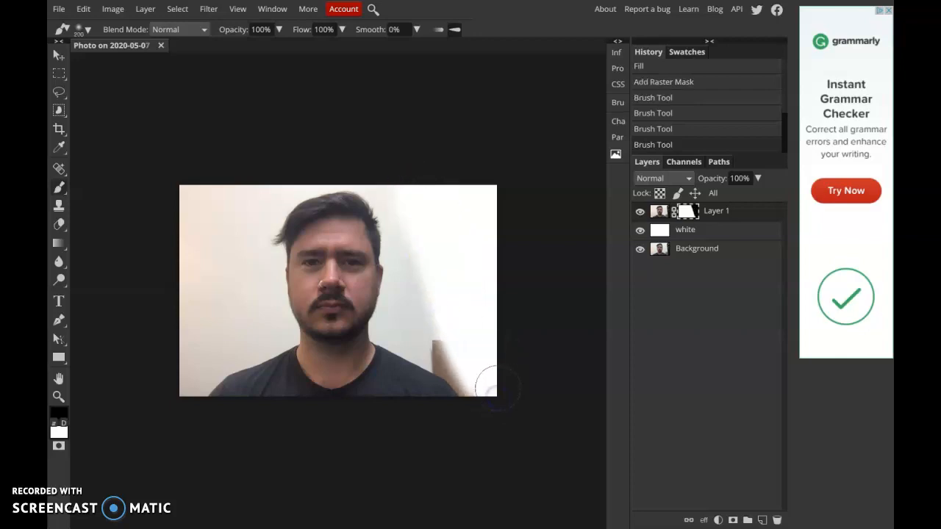
{"action": "mouse_move", "coordinate": [468, 358]}
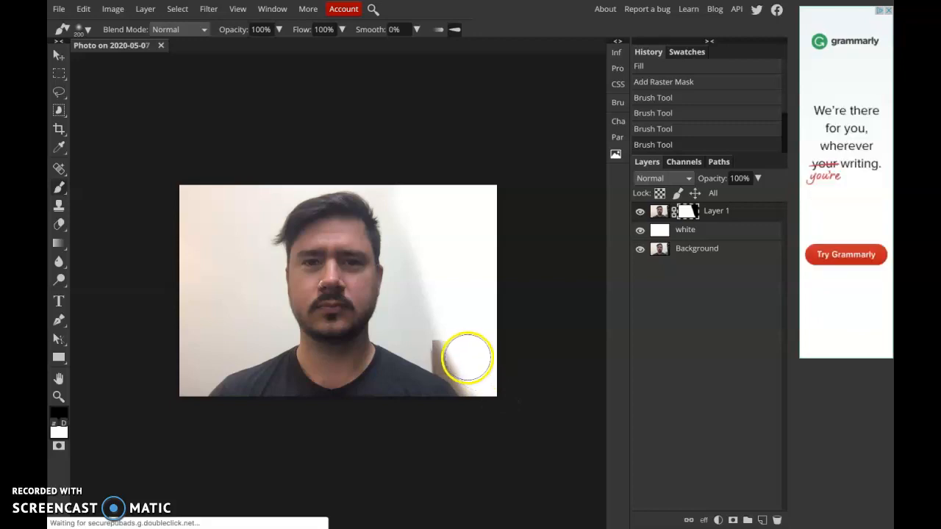
{"action": "left_click_drag", "start_coordinate": [467, 359], "coordinate": [345, 323]}
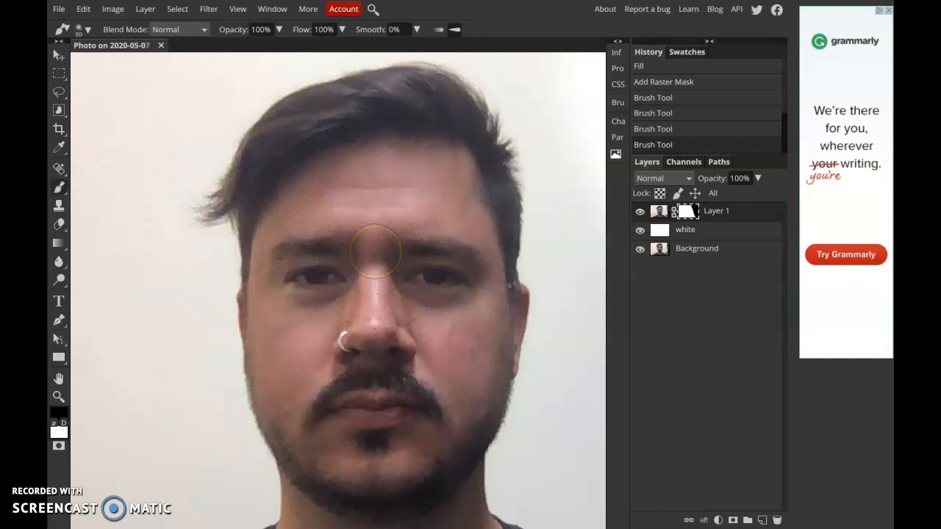
{"action": "mouse_move", "coordinate": [369, 205]}
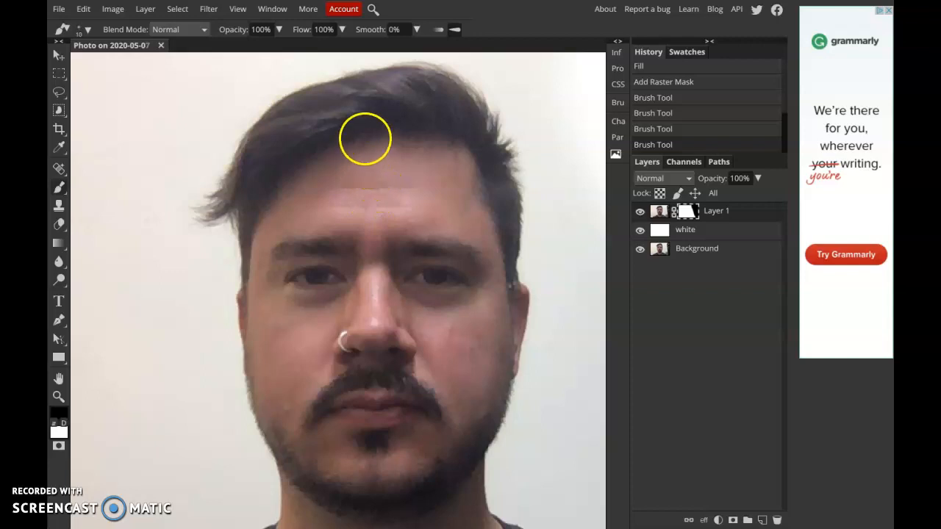
{"action": "mouse_move", "coordinate": [363, 76]}
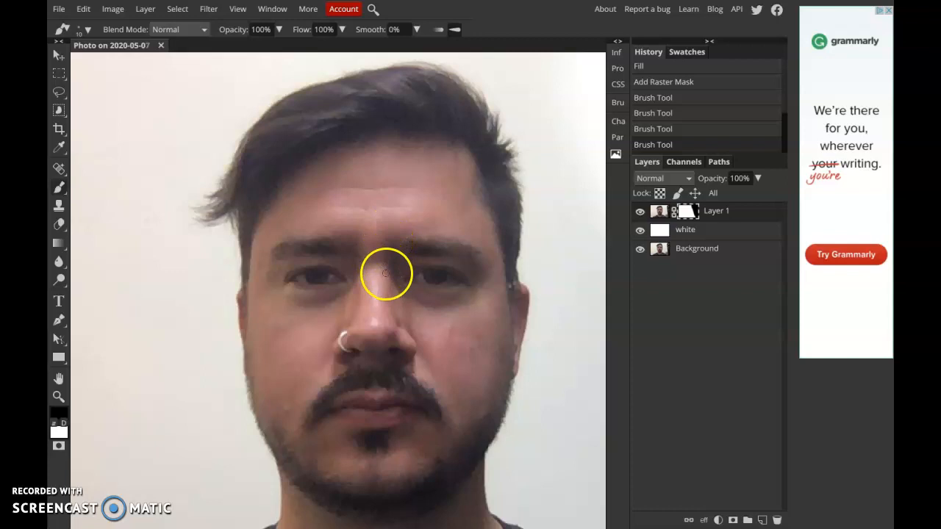
{"action": "mouse_move", "coordinate": [379, 354]}
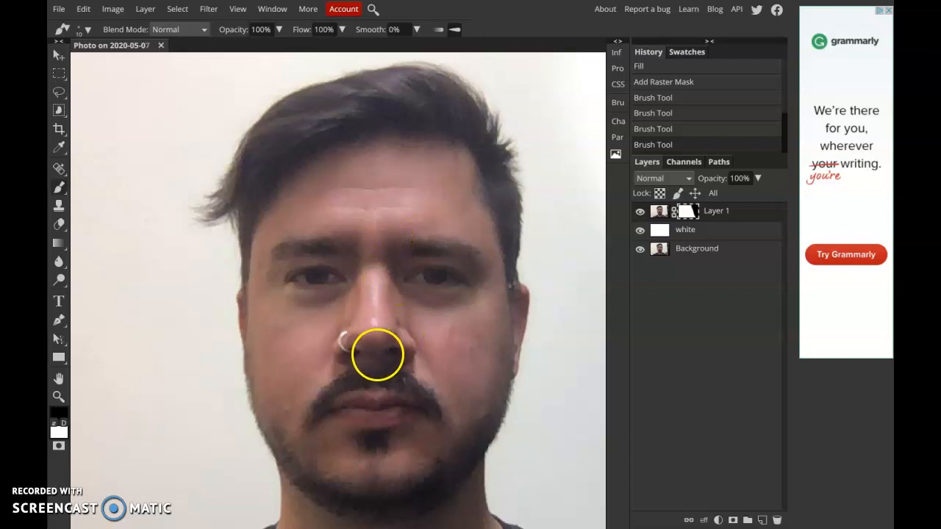
{"action": "mouse_move", "coordinate": [391, 350]}
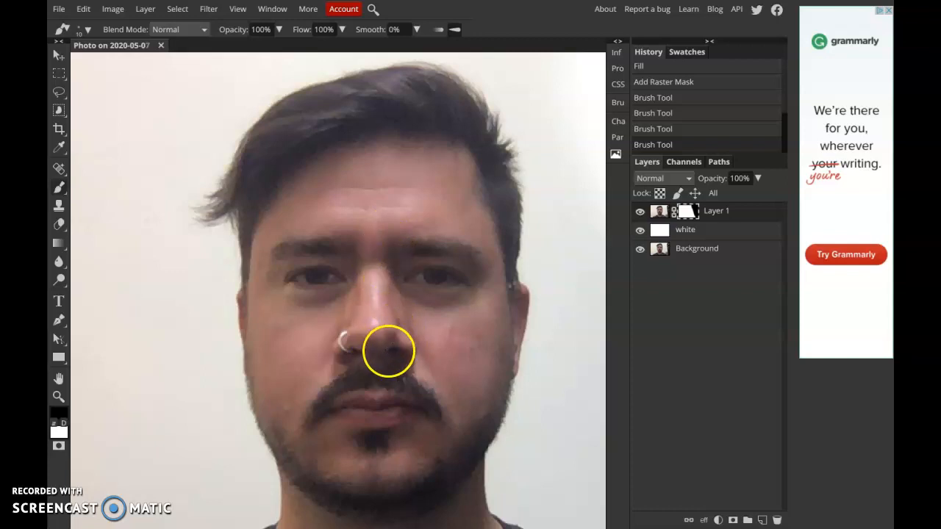
{"action": "mouse_move", "coordinate": [386, 310]}
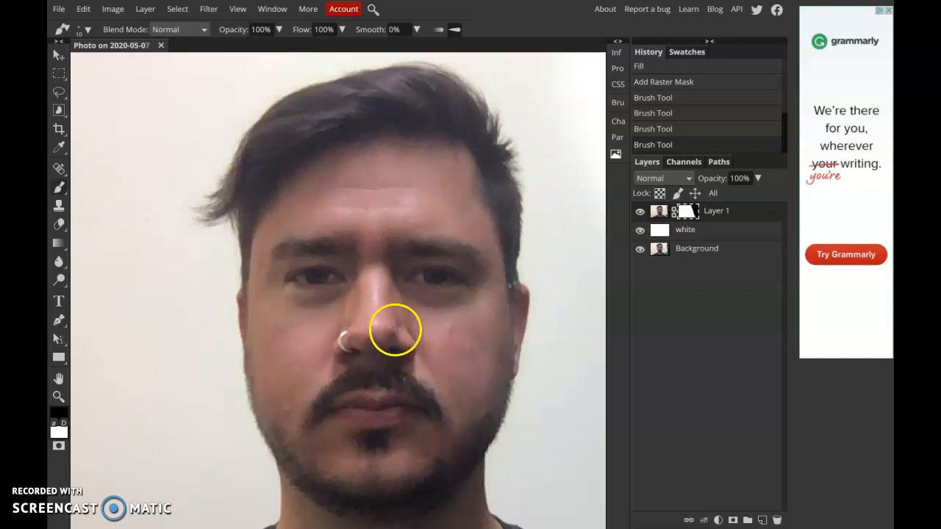
{"action": "mouse_move", "coordinate": [394, 288]}
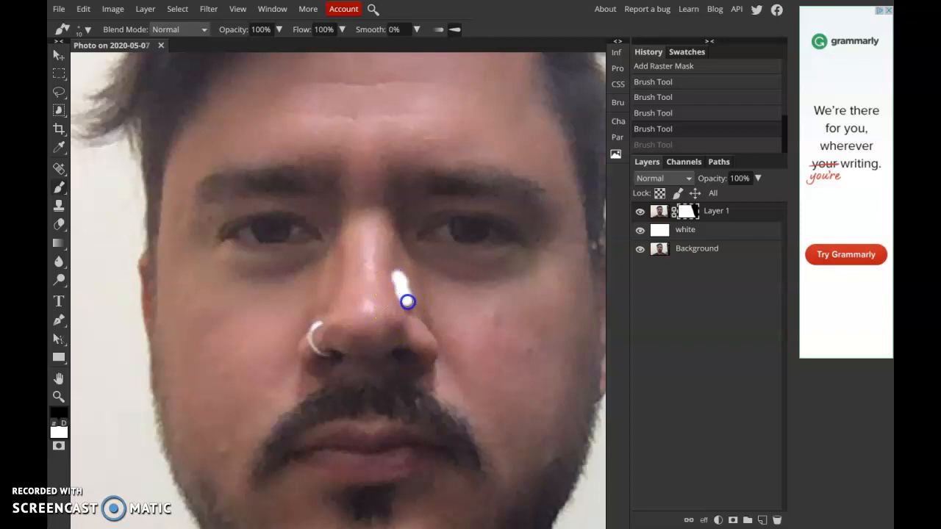
Step: Paint the white profile strip down the nose bridge, nostril and mustache toward the lips
{"action": "left_click_drag", "start_coordinate": [407, 301], "coordinate": [413, 342]}
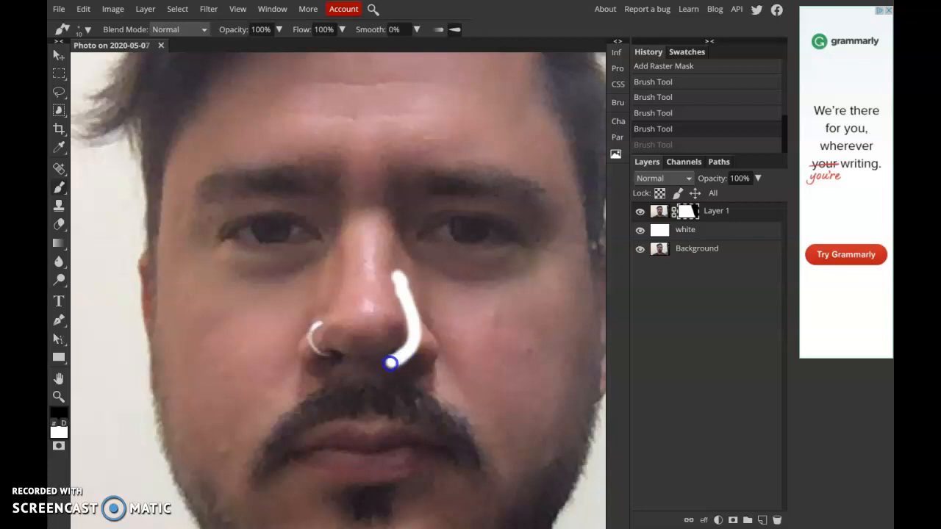
{"action": "left_click_drag", "start_coordinate": [390, 362], "coordinate": [385, 395]}
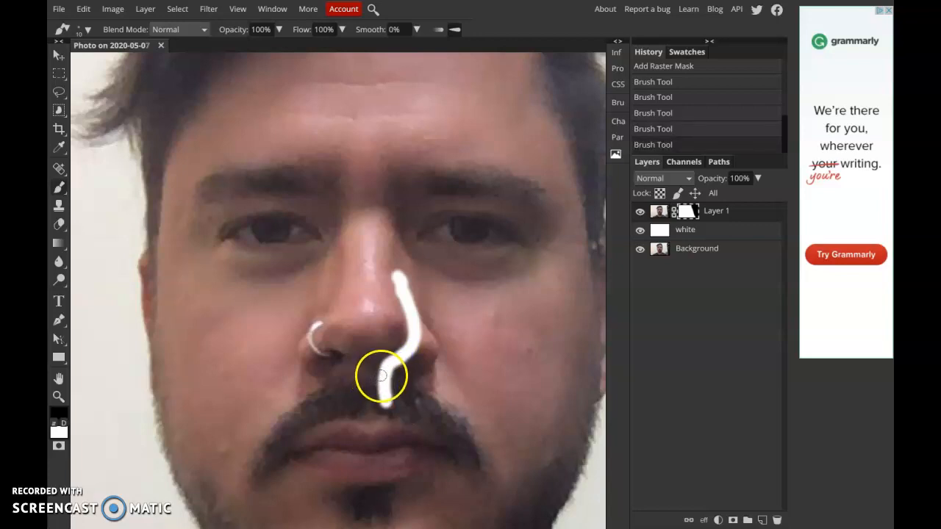
{"action": "left_click_drag", "start_coordinate": [382, 375], "coordinate": [388, 423]}
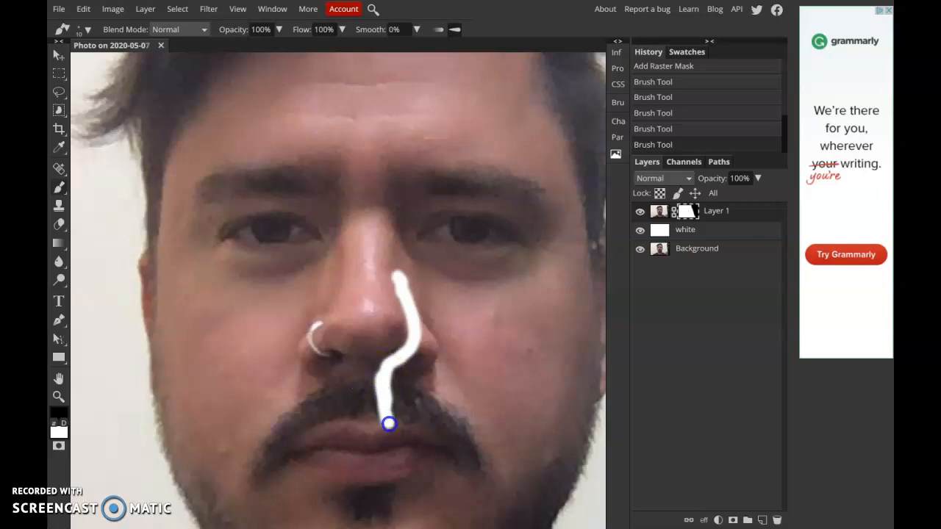
{"action": "left_click_drag", "start_coordinate": [388, 423], "coordinate": [379, 448]}
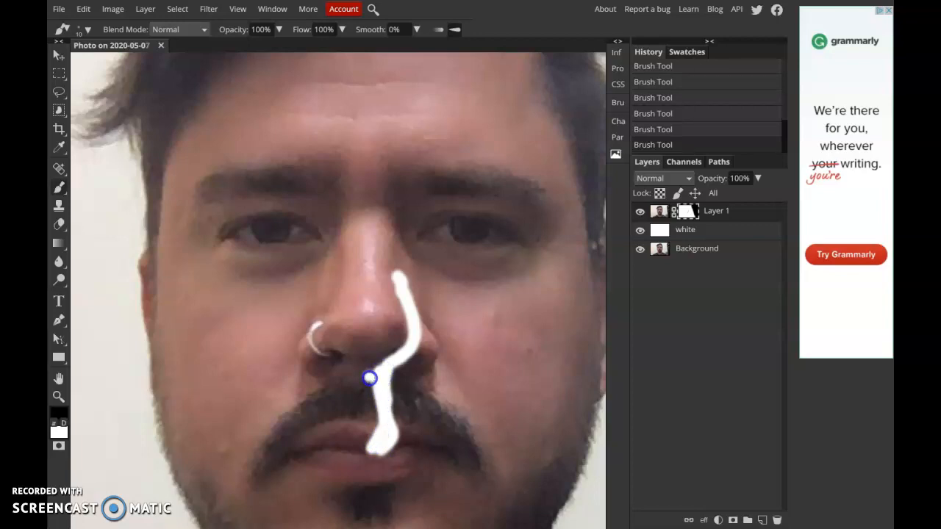
{"action": "left_click_drag", "start_coordinate": [369, 378], "coordinate": [383, 432]}
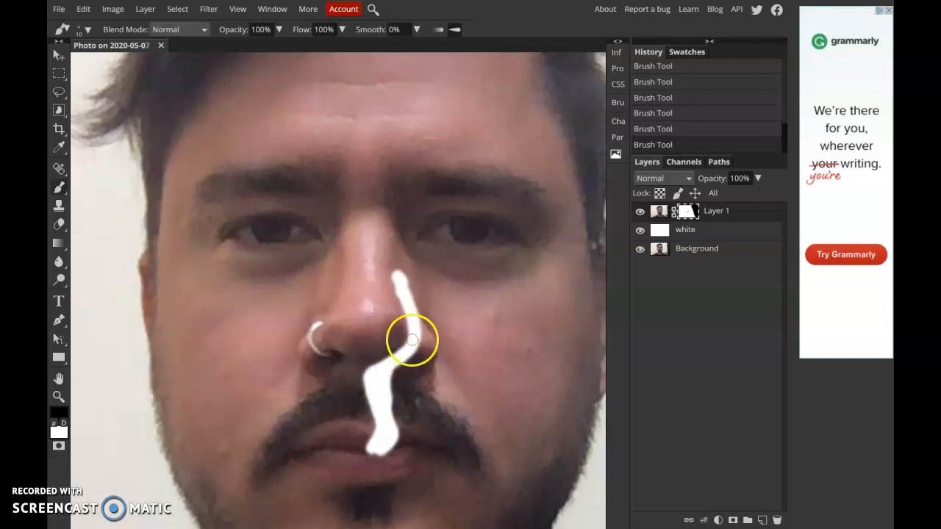
{"action": "left_click_drag", "start_coordinate": [412, 339], "coordinate": [415, 441]}
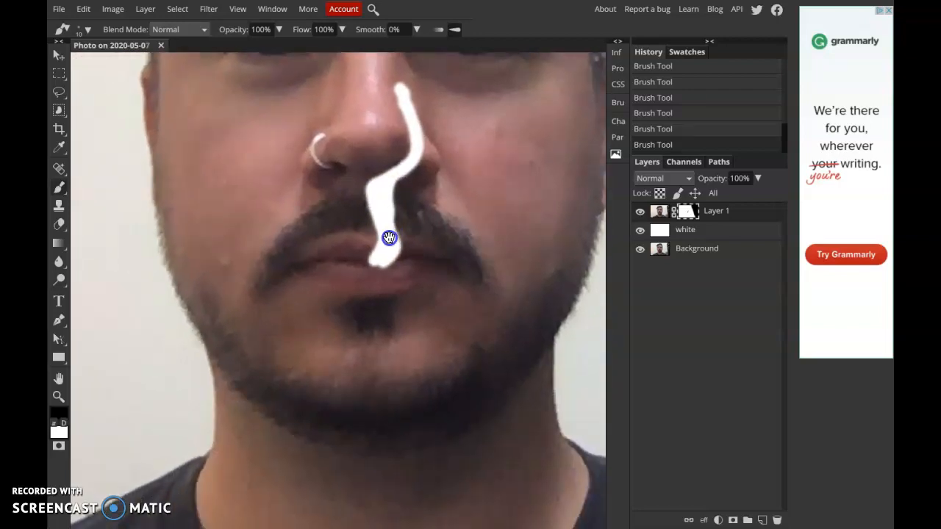
{"action": "mouse_move", "coordinate": [376, 258]}
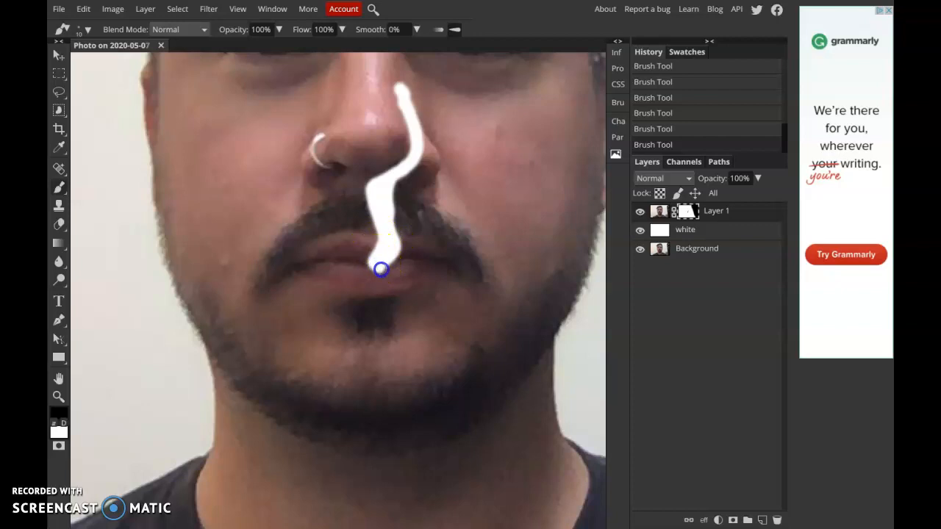
{"action": "left_click_drag", "start_coordinate": [381, 269], "coordinate": [370, 299]}
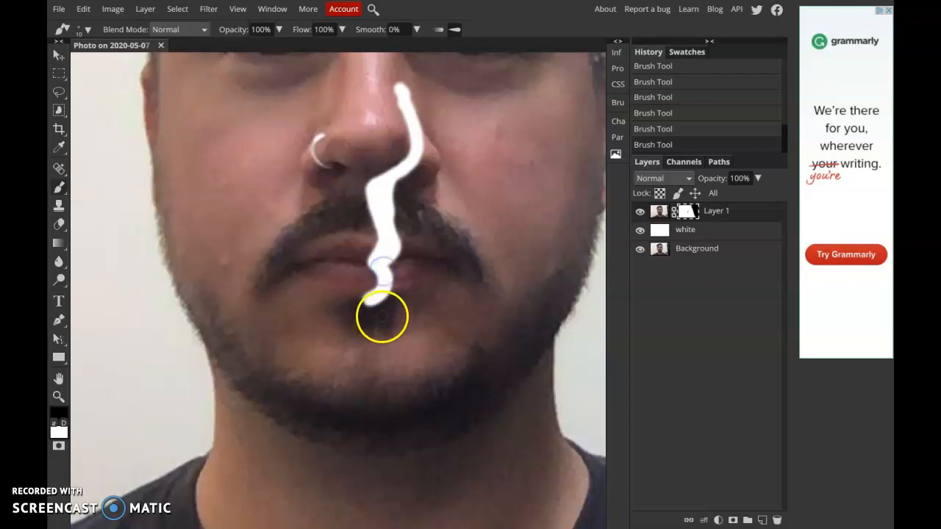
Step: Trace the white line over the lips, around the chin and under the jaw, then down the neck
{"action": "left_click_drag", "start_coordinate": [382, 280], "coordinate": [366, 315]}
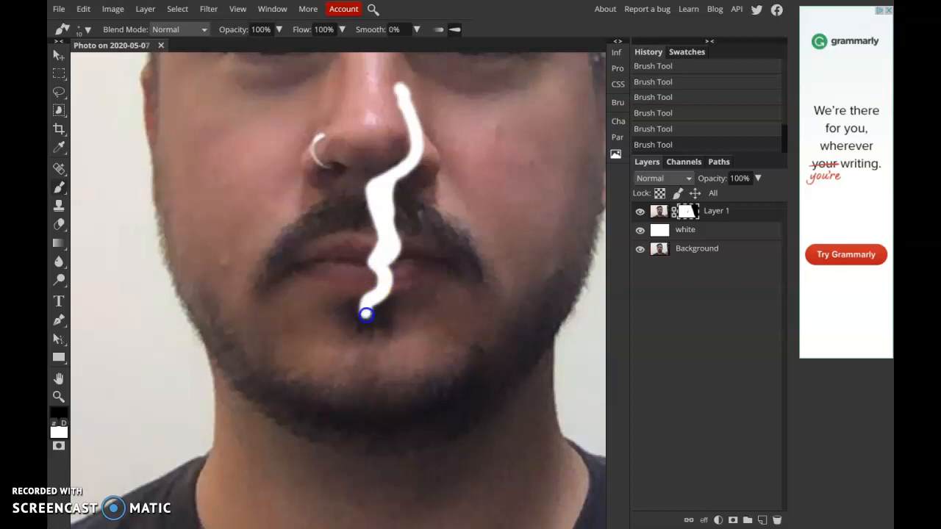
{"action": "left_click_drag", "start_coordinate": [365, 315], "coordinate": [379, 377]}
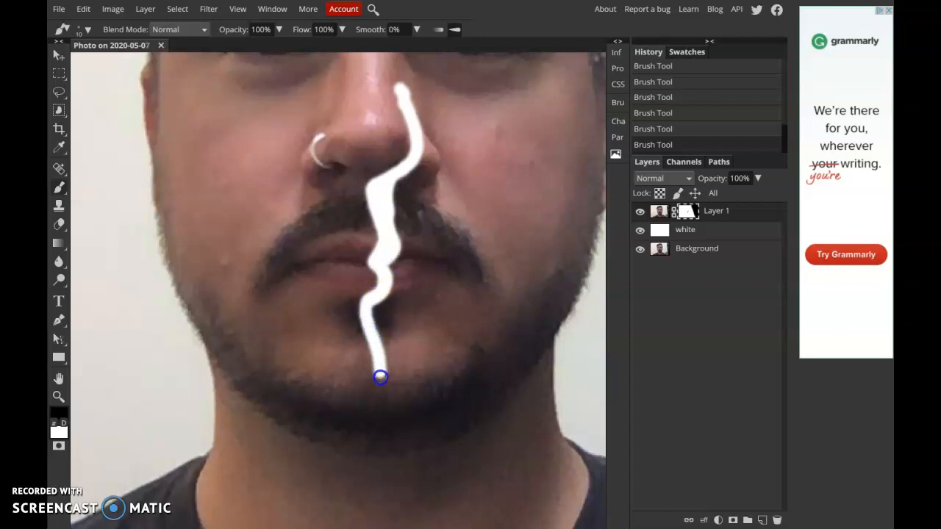
{"action": "left_click_drag", "start_coordinate": [381, 376], "coordinate": [358, 419]}
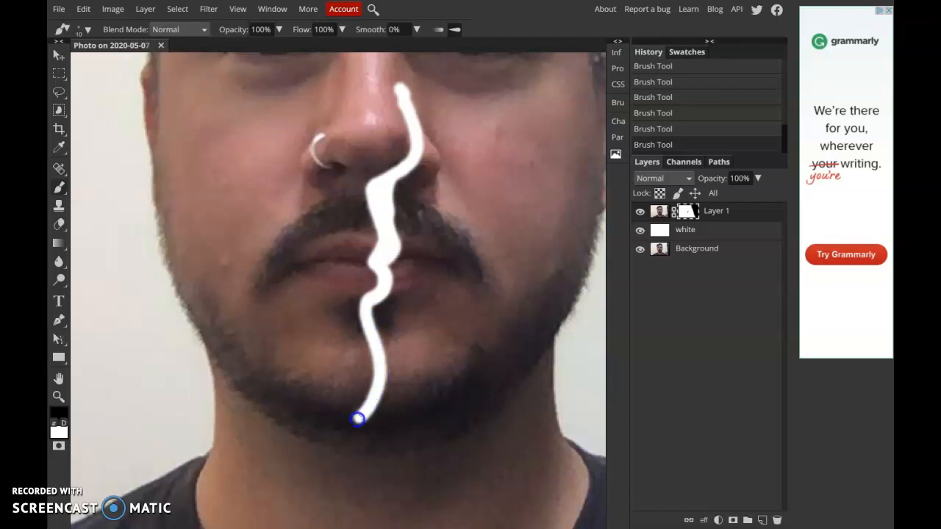
{"action": "left_click_drag", "start_coordinate": [357, 419], "coordinate": [344, 446]}
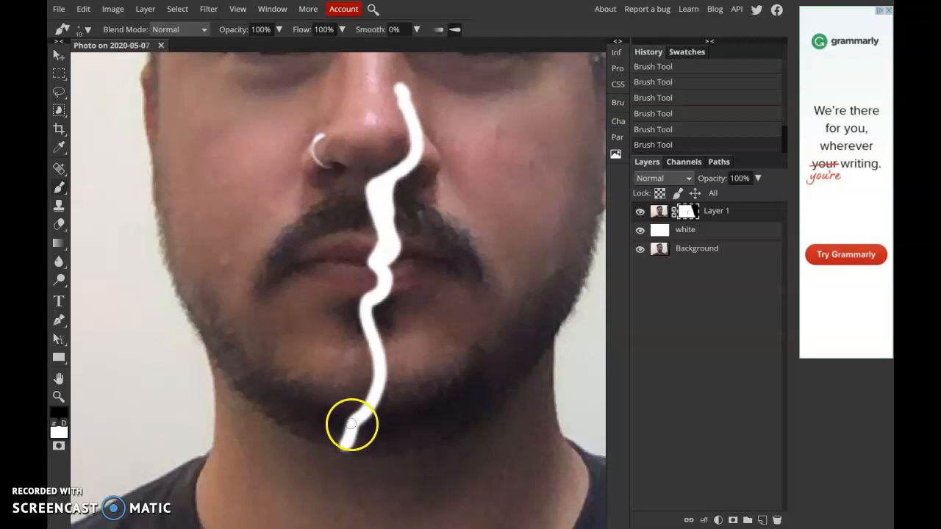
{"action": "left_click_drag", "start_coordinate": [352, 423], "coordinate": [328, 461]}
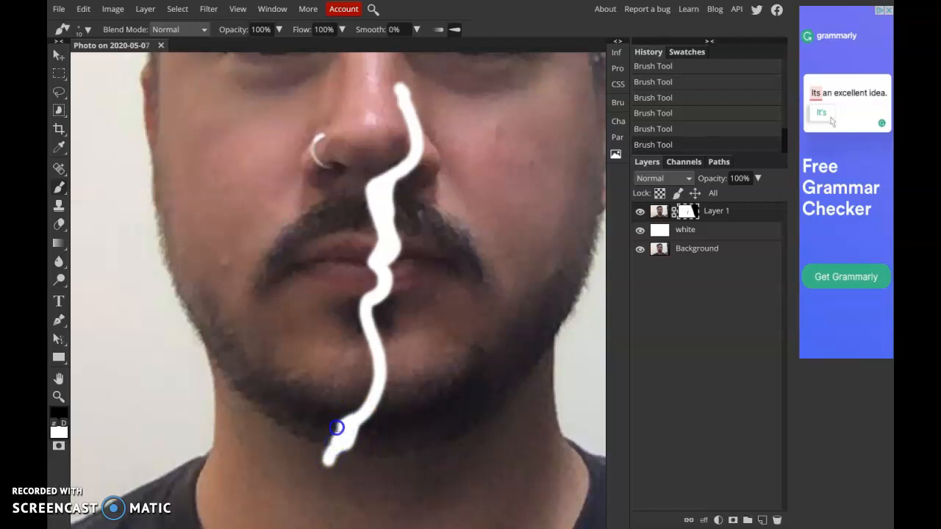
{"action": "left_click_drag", "start_coordinate": [336, 426], "coordinate": [341, 438]}
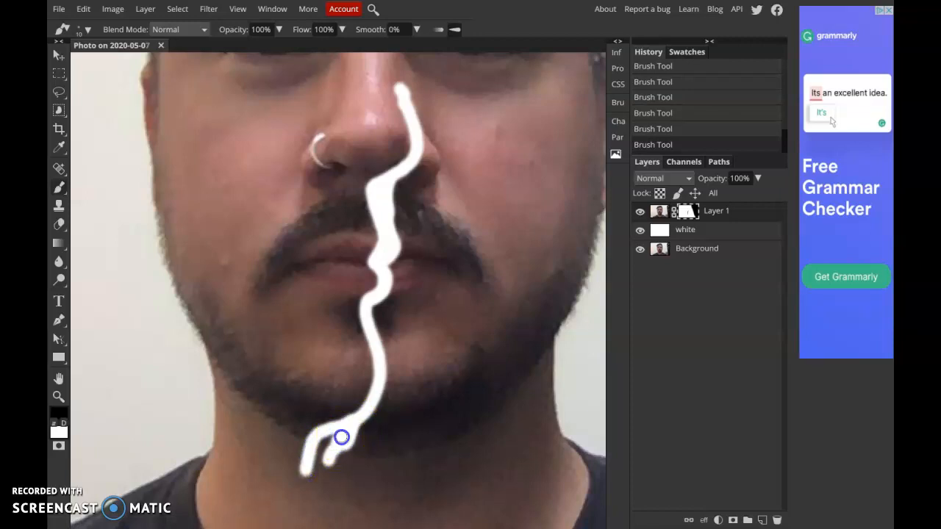
{"action": "left_click_drag", "start_coordinate": [341, 438], "coordinate": [344, 426]}
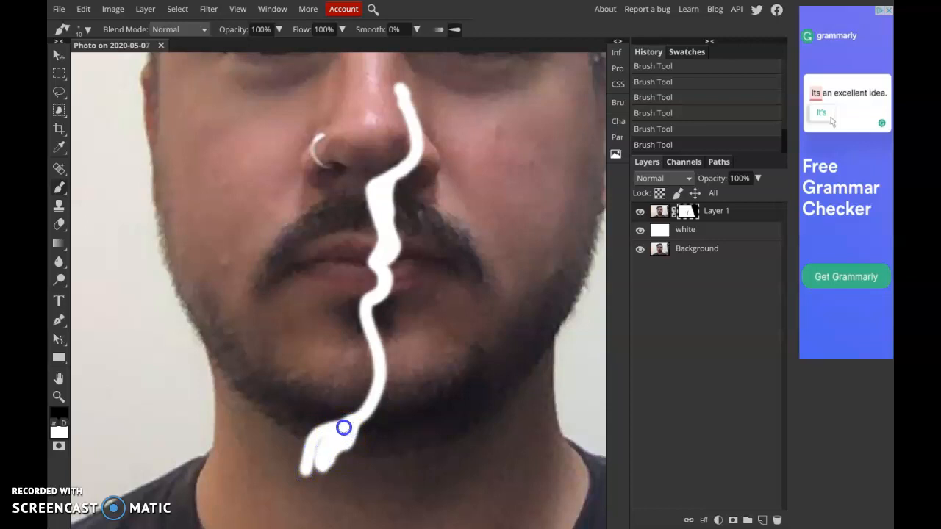
{"action": "left_click_drag", "start_coordinate": [344, 427], "coordinate": [353, 417]}
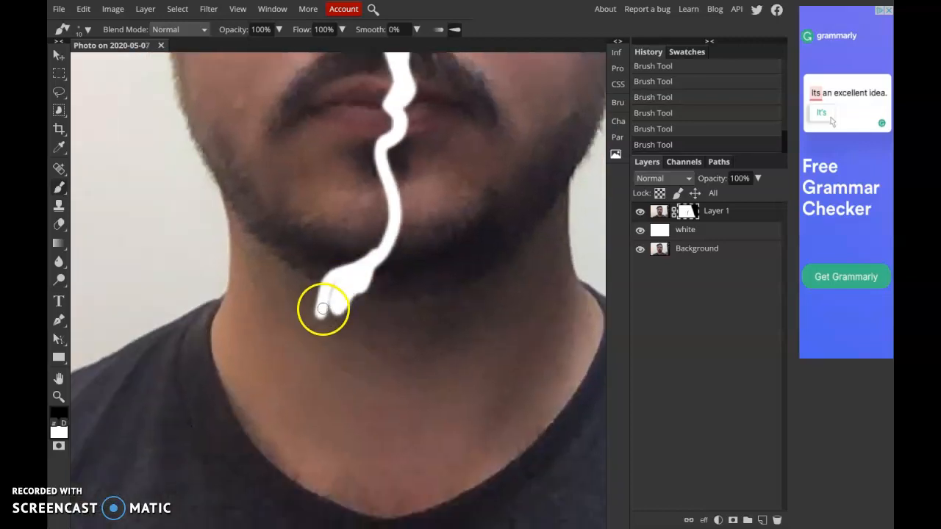
{"action": "left_click_drag", "start_coordinate": [324, 308], "coordinate": [324, 360]}
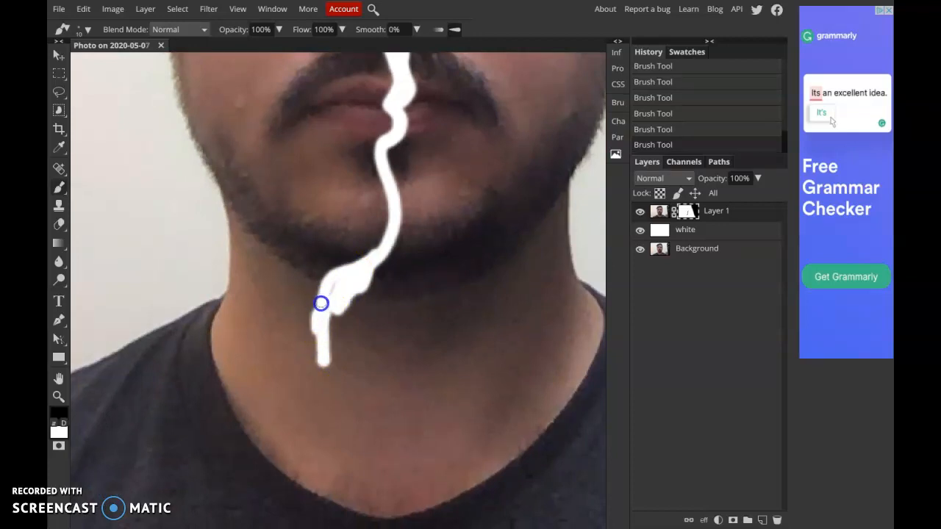
{"action": "left_click_drag", "start_coordinate": [320, 303], "coordinate": [309, 462]}
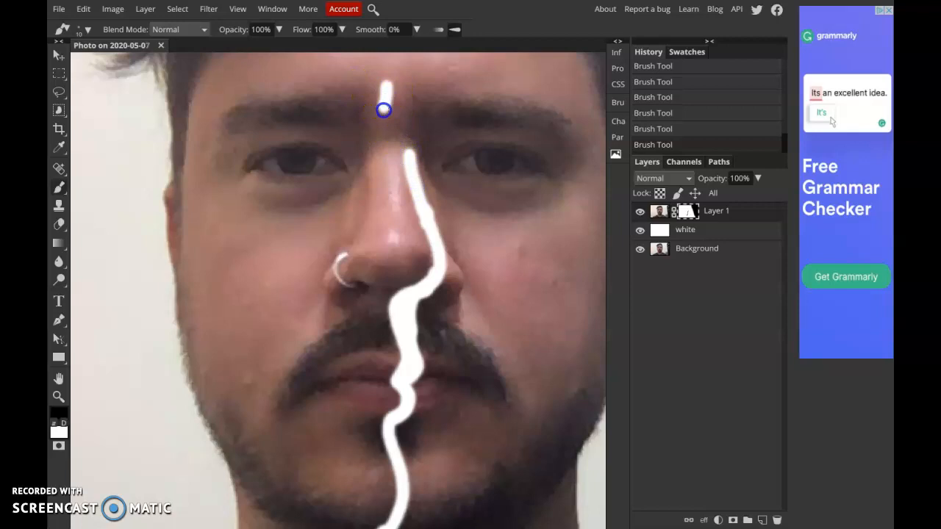
Step: Paint the white line up the forehead to the hairline
{"action": "left_click_drag", "start_coordinate": [382, 111], "coordinate": [409, 181]}
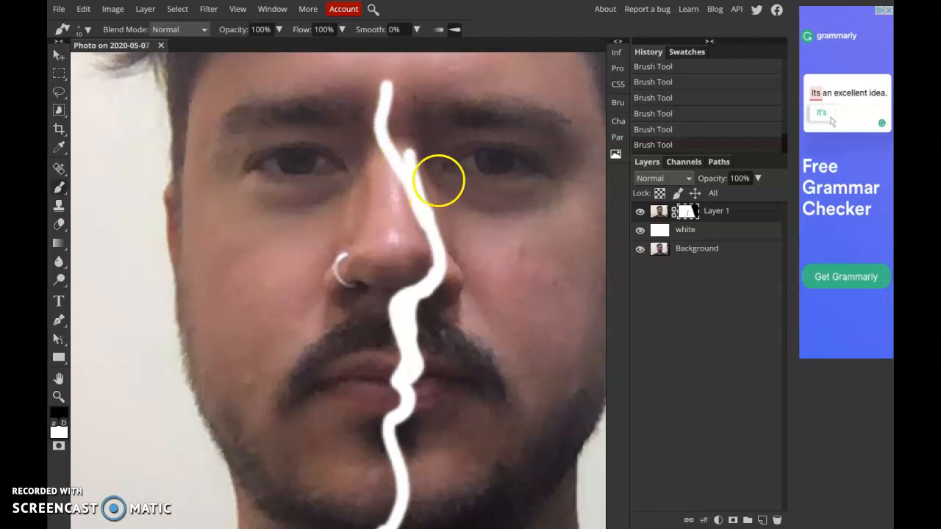
{"action": "mouse_move", "coordinate": [404, 123]}
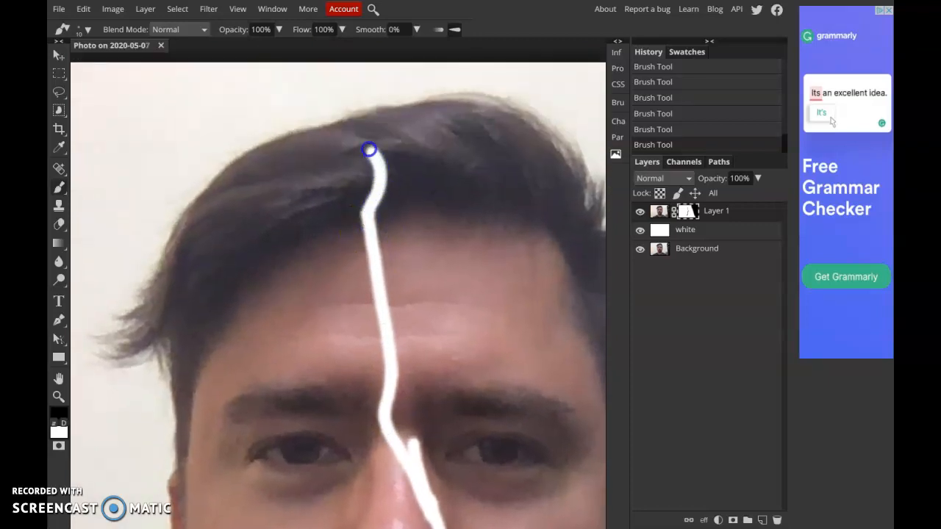
{"action": "left_click_drag", "start_coordinate": [371, 150], "coordinate": [288, 122]}
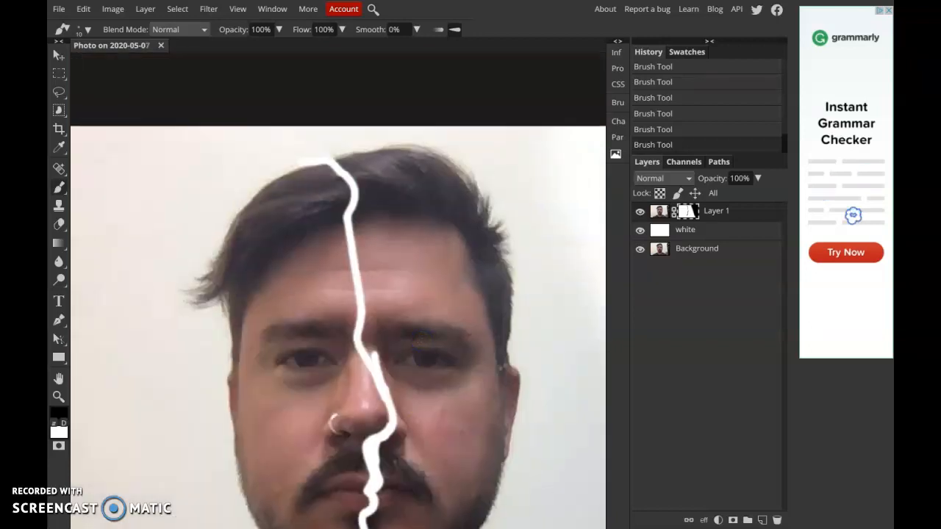
{"action": "mouse_move", "coordinate": [417, 360]}
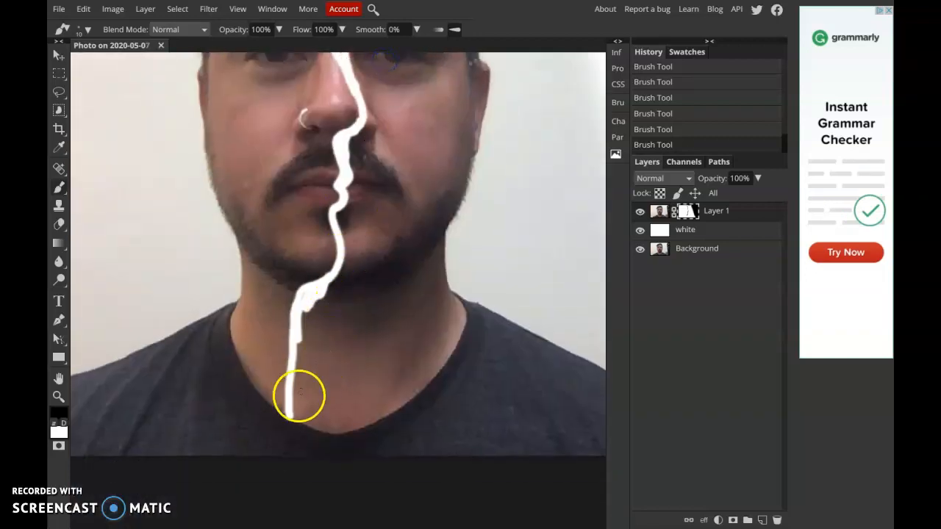
Step: Run the line down the shirt and whiten the lower right beside the neck, mouth and chin
{"action": "left_click_drag", "start_coordinate": [297, 396], "coordinate": [294, 444]}
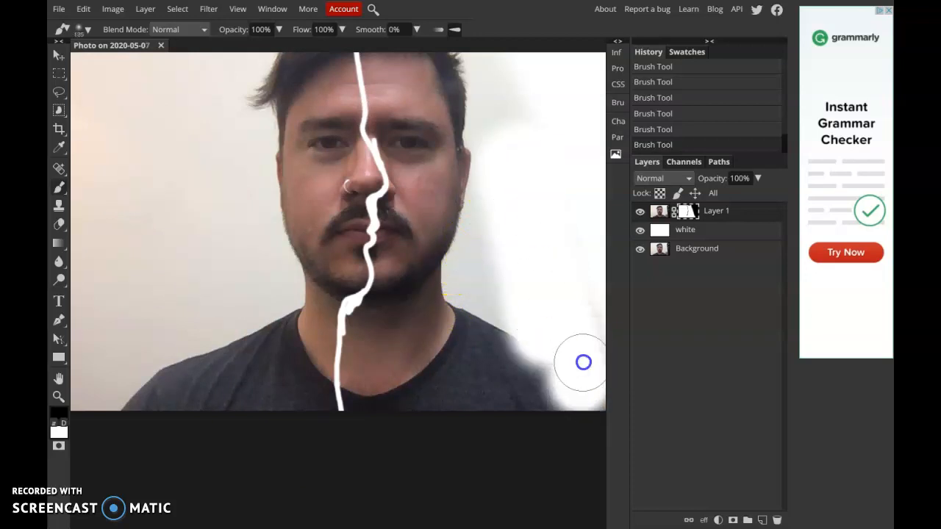
{"action": "left_click_drag", "start_coordinate": [582, 361], "coordinate": [438, 382]}
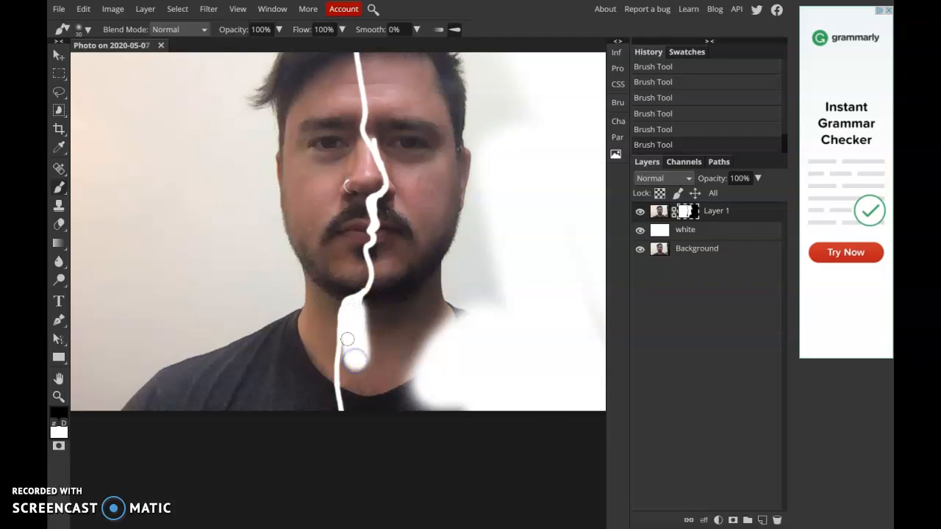
{"action": "left_click_drag", "start_coordinate": [352, 360], "coordinate": [341, 368]}
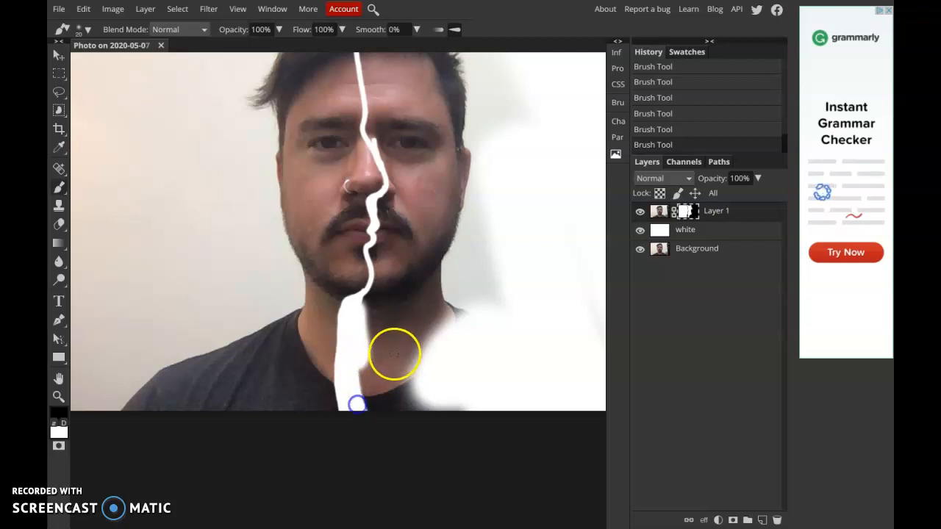
{"action": "left_click_drag", "start_coordinate": [394, 354], "coordinate": [373, 382]}
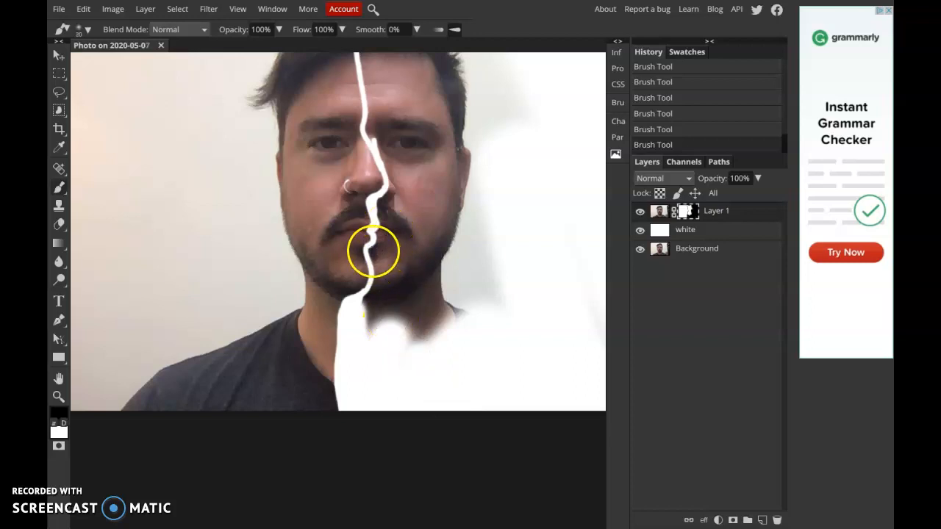
{"action": "left_click_drag", "start_coordinate": [371, 250], "coordinate": [375, 253]}
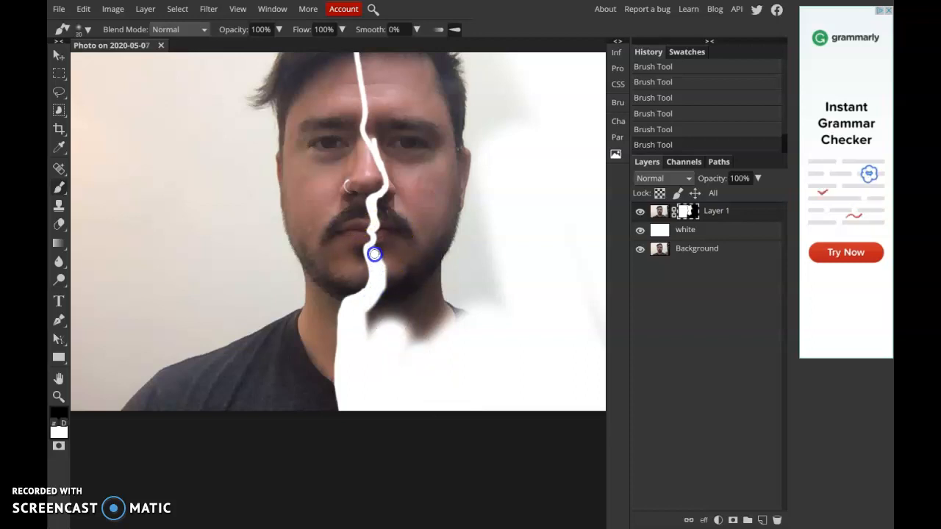
{"action": "left_click_drag", "start_coordinate": [373, 254], "coordinate": [374, 294]}
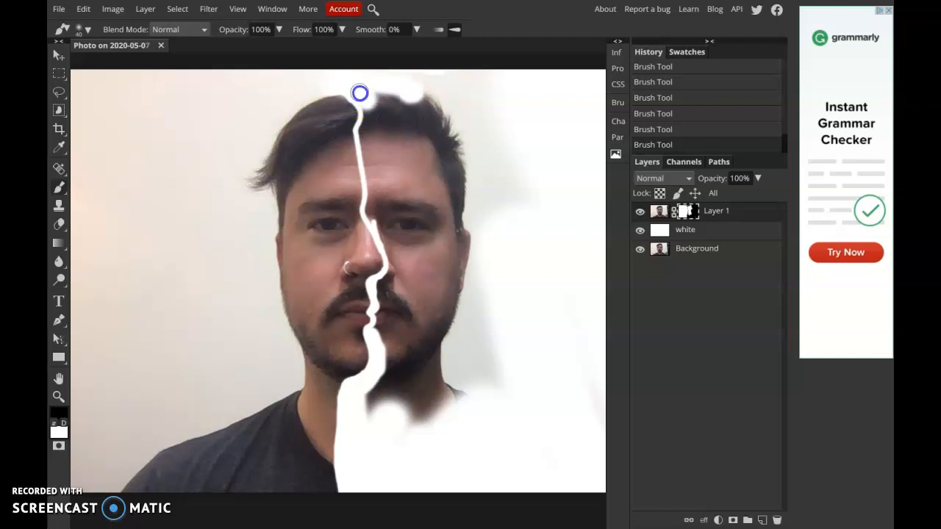
Step: Whiten the hair, right cheek, eye and remaining patches so the right half is solid white
{"action": "left_click_drag", "start_coordinate": [359, 94], "coordinate": [375, 209]}
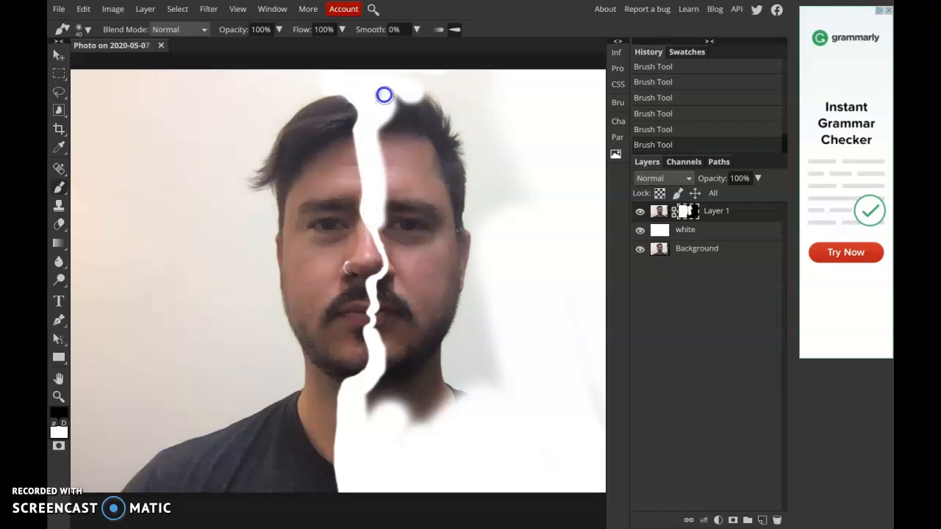
{"action": "left_click_drag", "start_coordinate": [385, 94], "coordinate": [395, 285]}
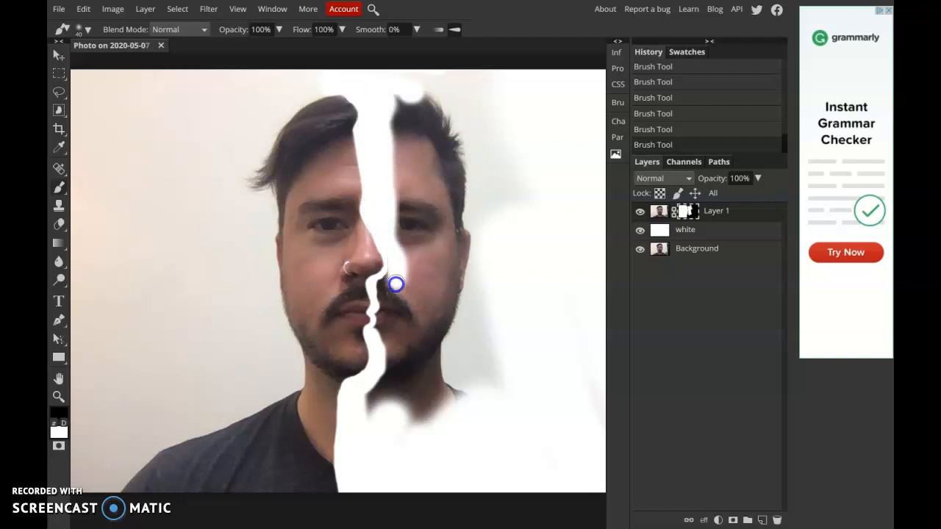
{"action": "left_click_drag", "start_coordinate": [395, 285], "coordinate": [385, 329]}
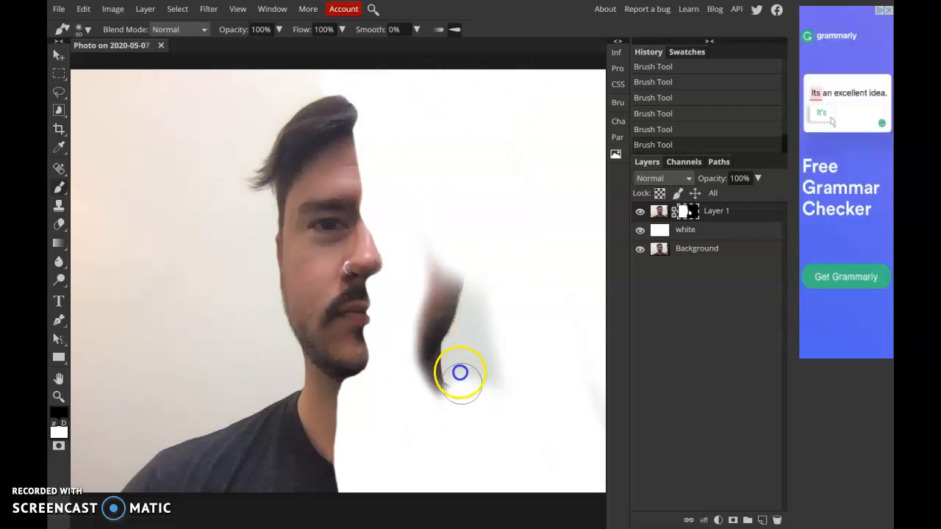
{"action": "left_click_drag", "start_coordinate": [462, 373], "coordinate": [450, 315]}
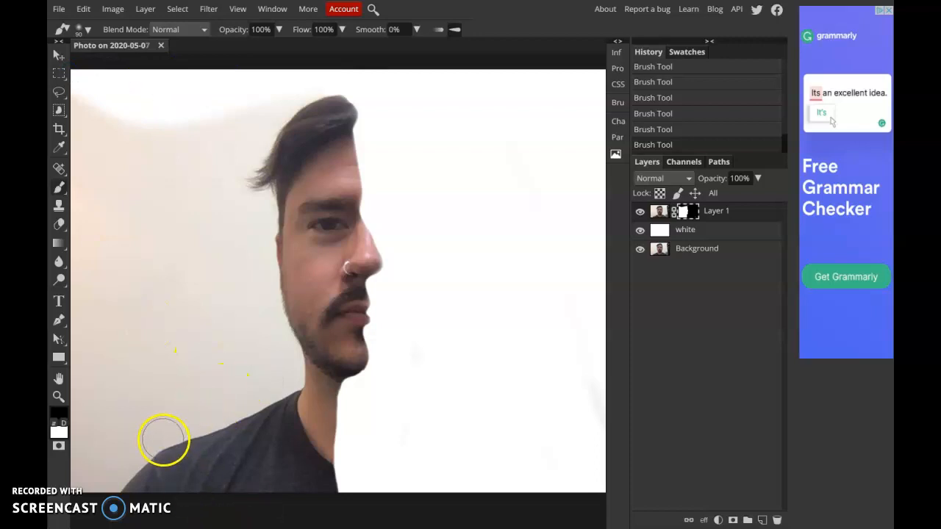
{"action": "mouse_move", "coordinate": [85, 74]}
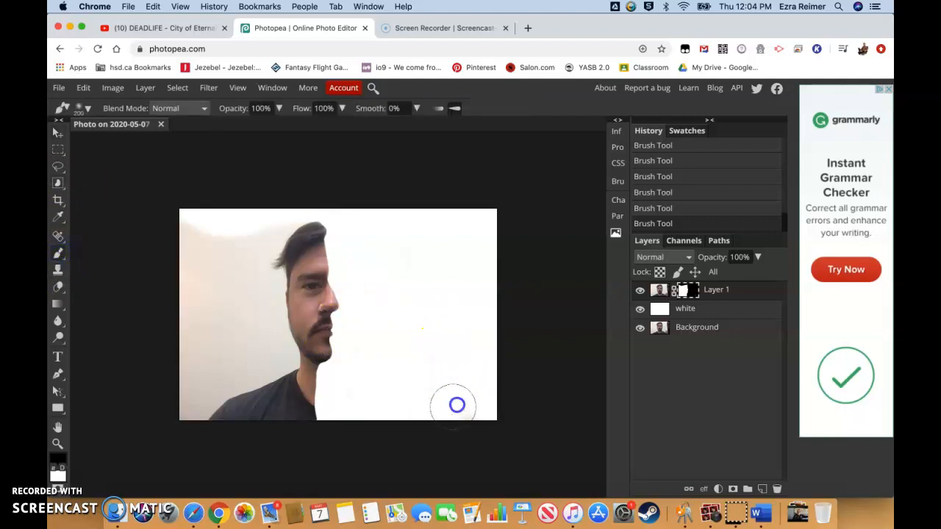
{"action": "left_click_drag", "start_coordinate": [456, 404], "coordinate": [272, 213]}
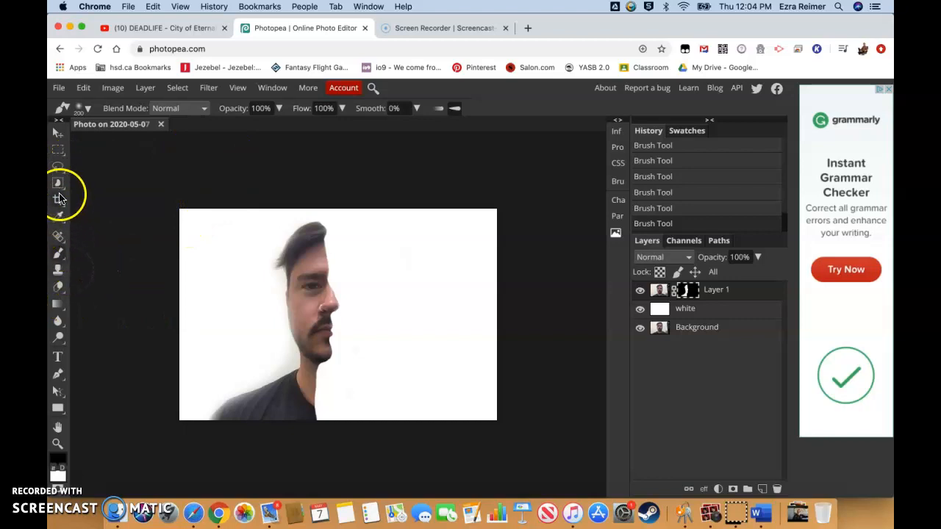
Step: Switch to the Crop tool to frame the half-face profile
{"action": "left_click", "coordinate": [59, 200]}
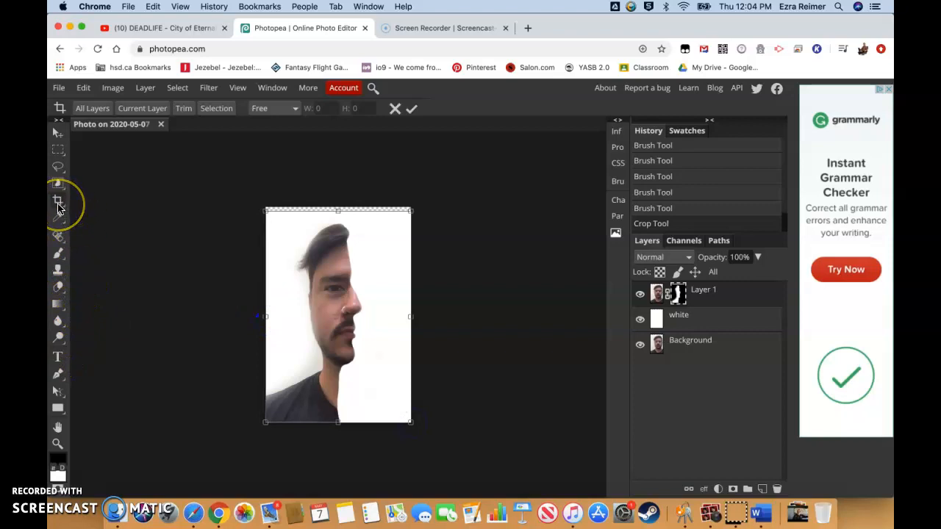
{"action": "mouse_move", "coordinate": [57, 204]}
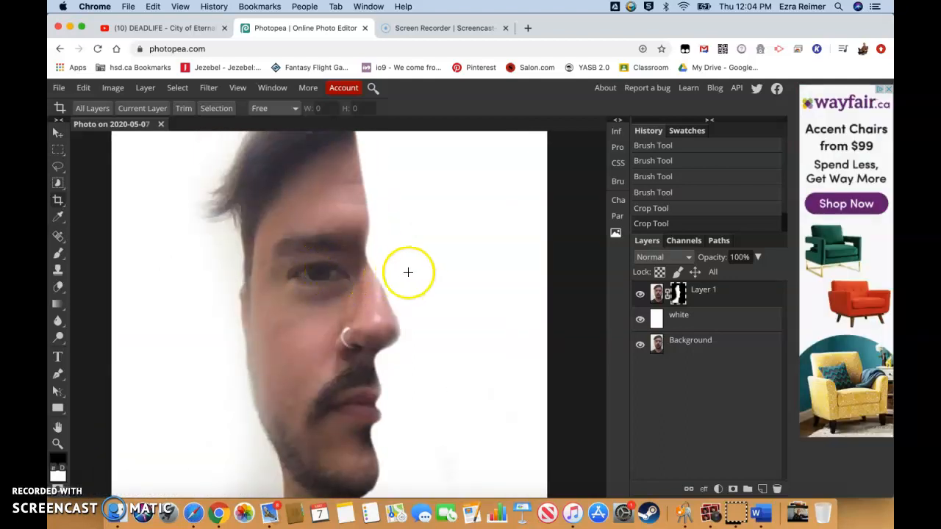
{"action": "mouse_move", "coordinate": [432, 276]}
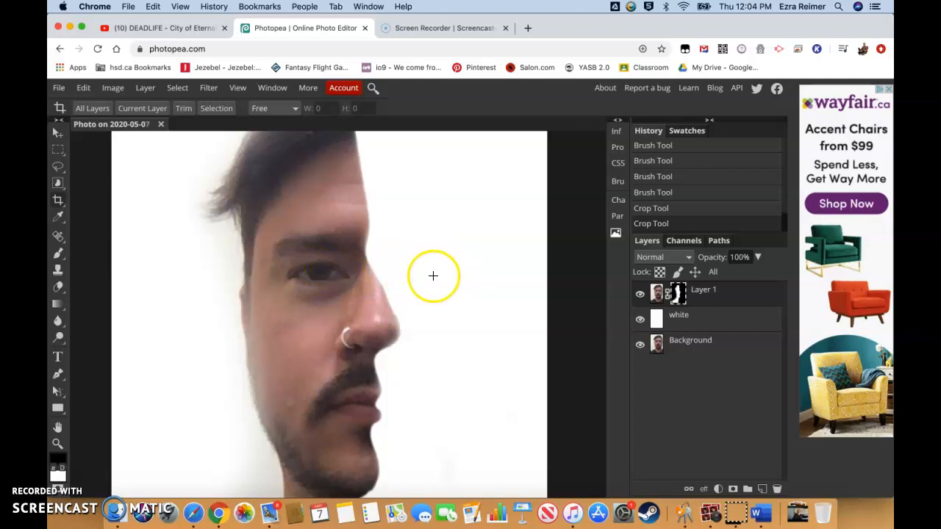
{"action": "mouse_move", "coordinate": [400, 336]}
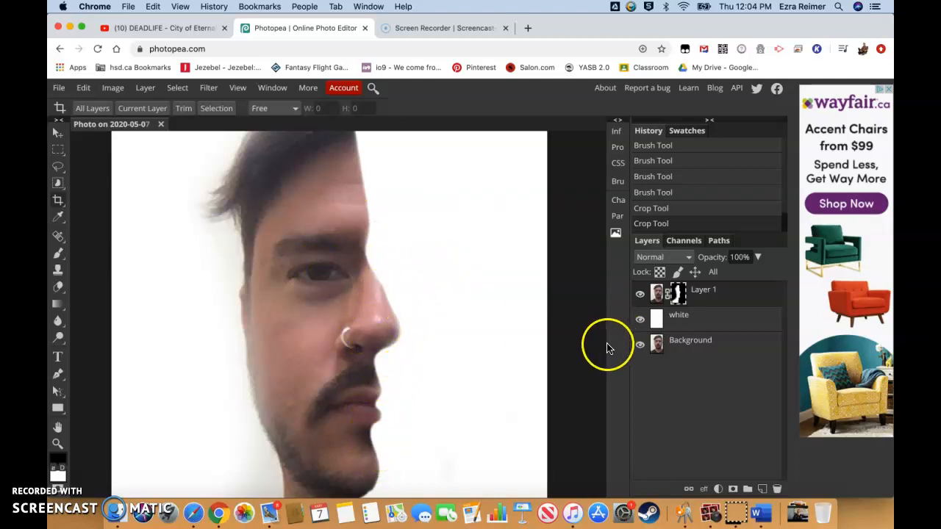
{"action": "mouse_move", "coordinate": [215, 373]}
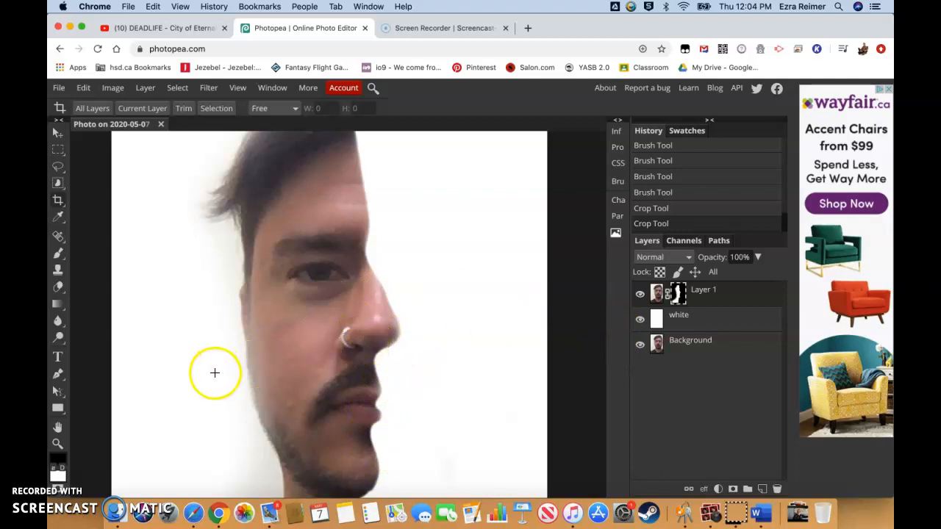
{"action": "mouse_move", "coordinate": [402, 287]}
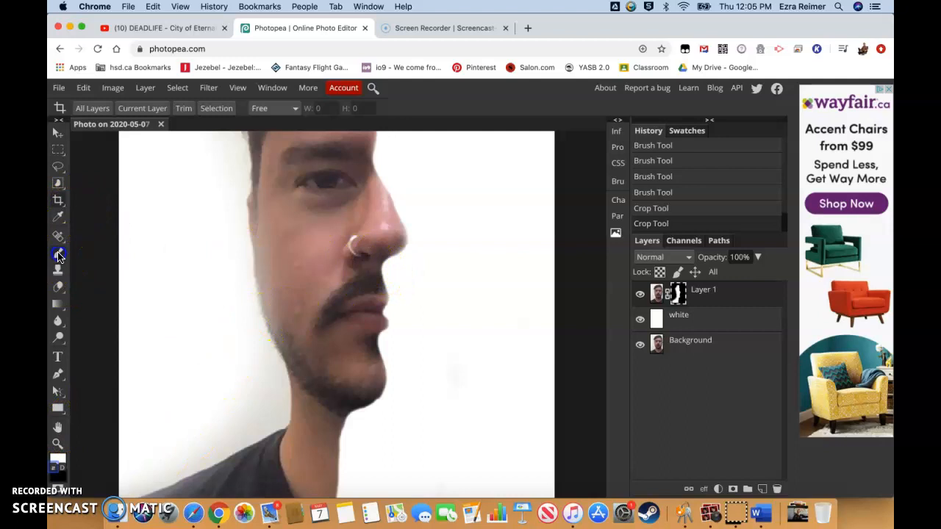
Step: Switch to the Brush tool to clean stray pixels along the brow and nose edge
{"action": "left_click", "coordinate": [58, 253]}
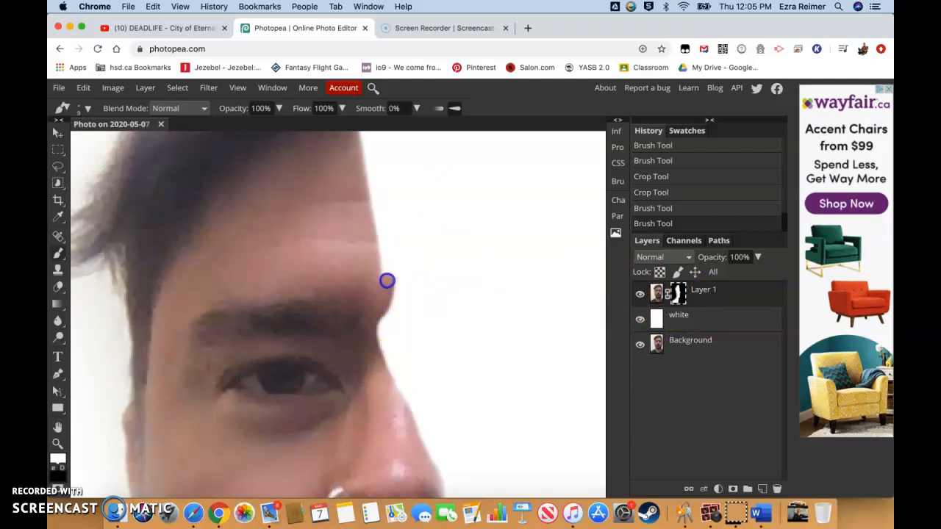
{"action": "mouse_move", "coordinate": [374, 311]}
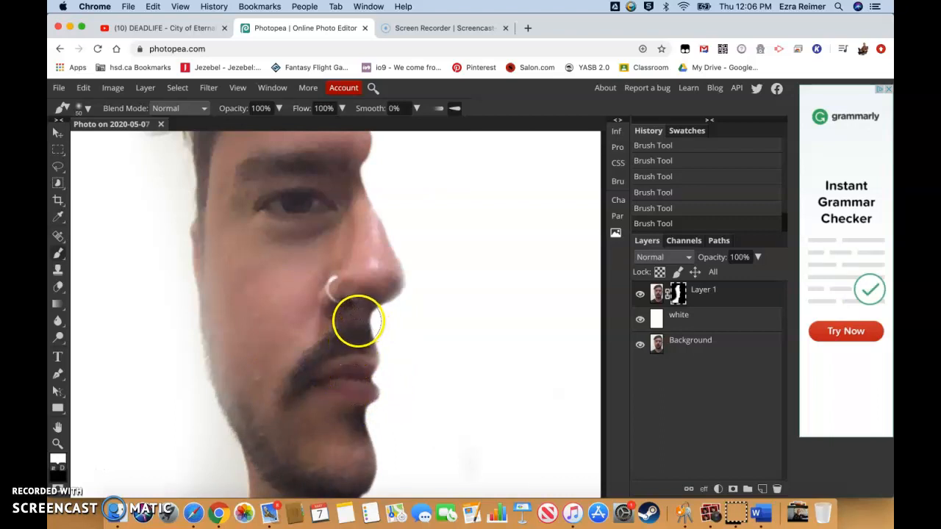
{"action": "mouse_move", "coordinate": [409, 208]}
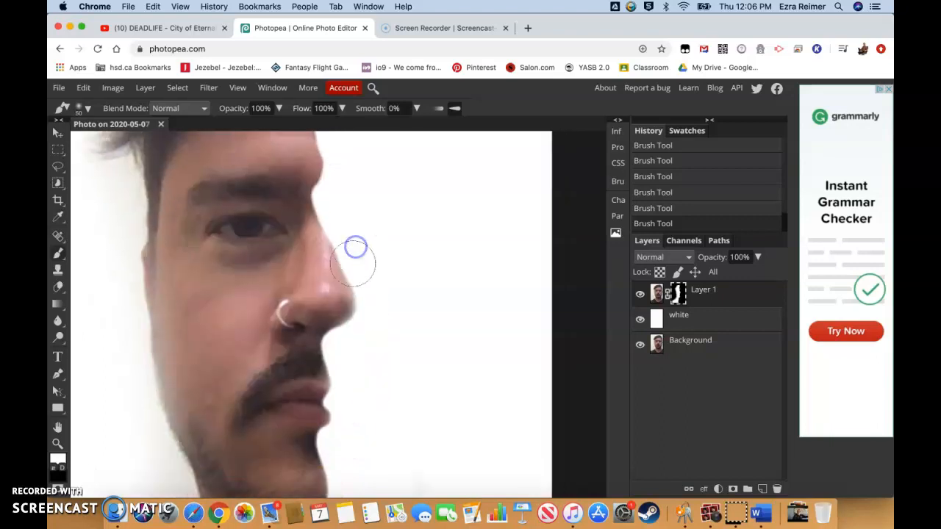
{"action": "mouse_move", "coordinate": [293, 372]}
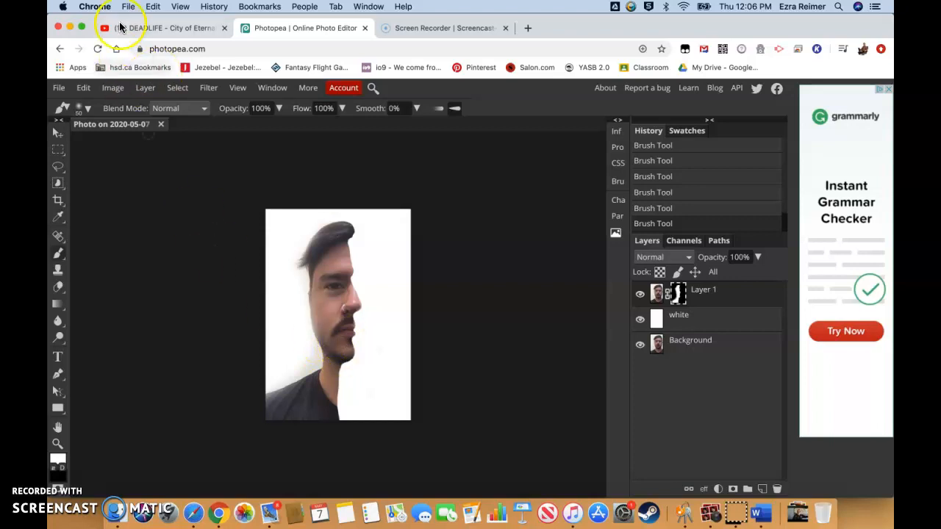
Step: Export the portrait via File > Export as > JPG at 100% quality, saving it to downloads
{"action": "left_click", "coordinate": [59, 89]}
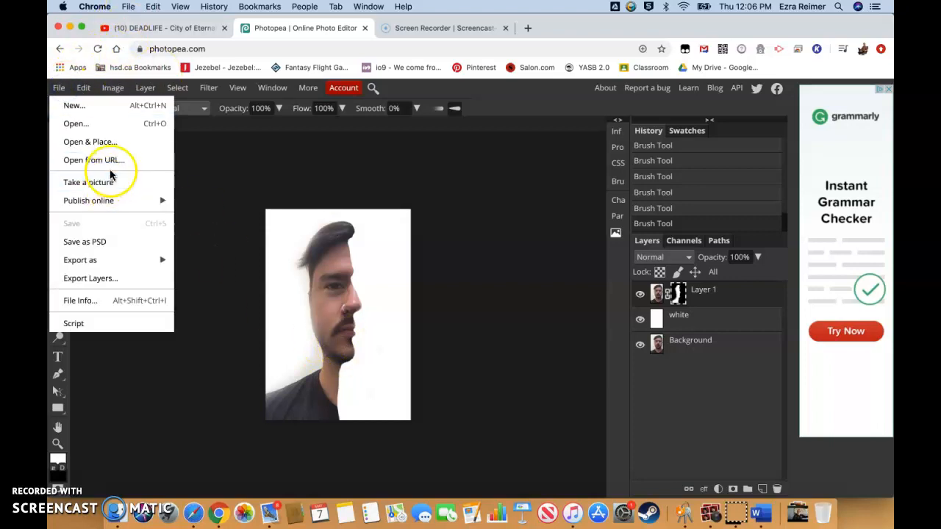
{"action": "mouse_move", "coordinate": [103, 258]}
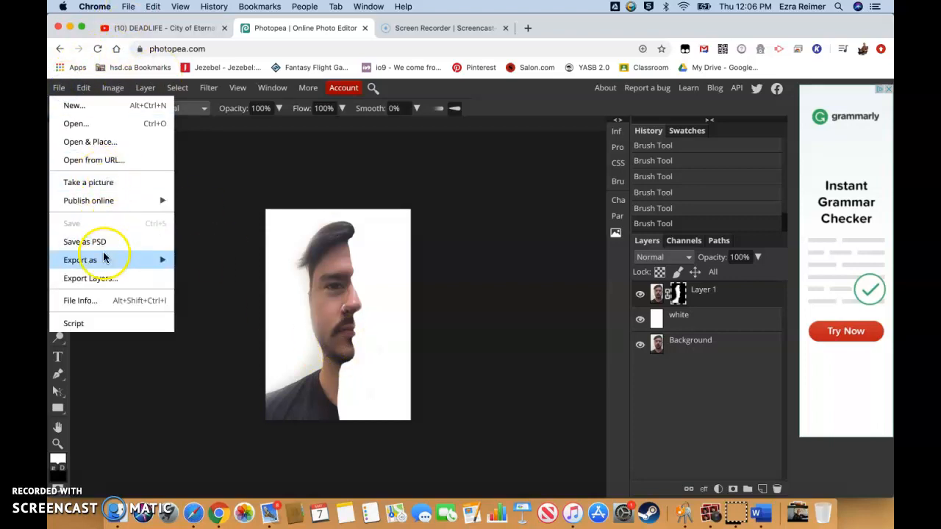
{"action": "left_click", "coordinate": [80, 259]}
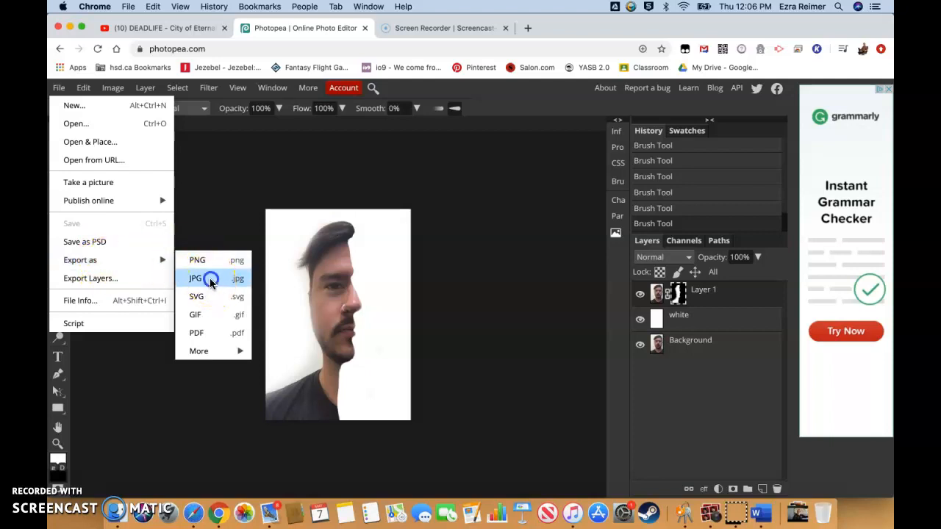
{"action": "left_click", "coordinate": [209, 278]}
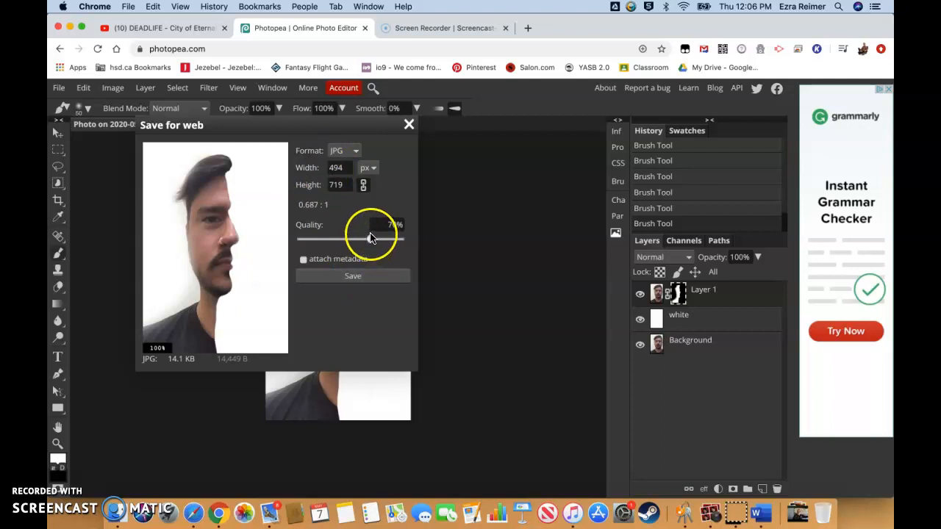
{"action": "left_click_drag", "start_coordinate": [370, 238], "coordinate": [400, 238]}
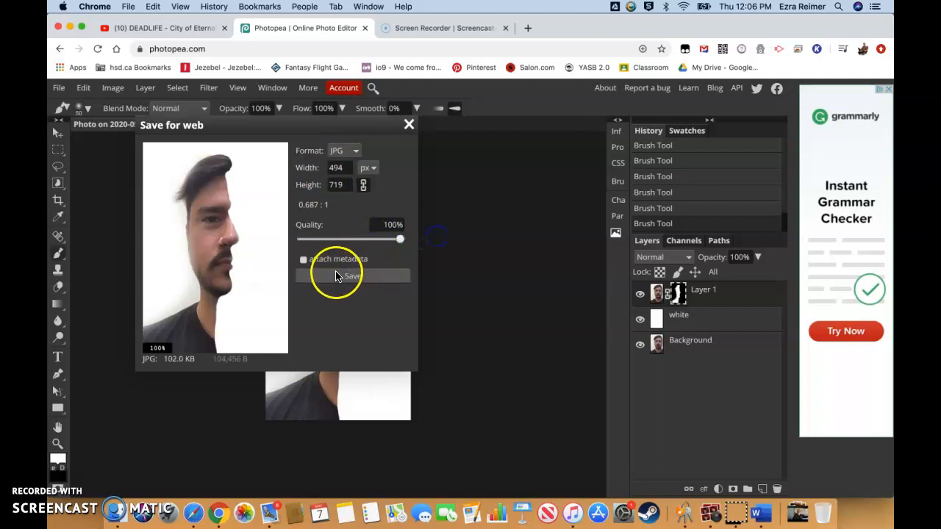
{"action": "left_click", "coordinate": [353, 277]}
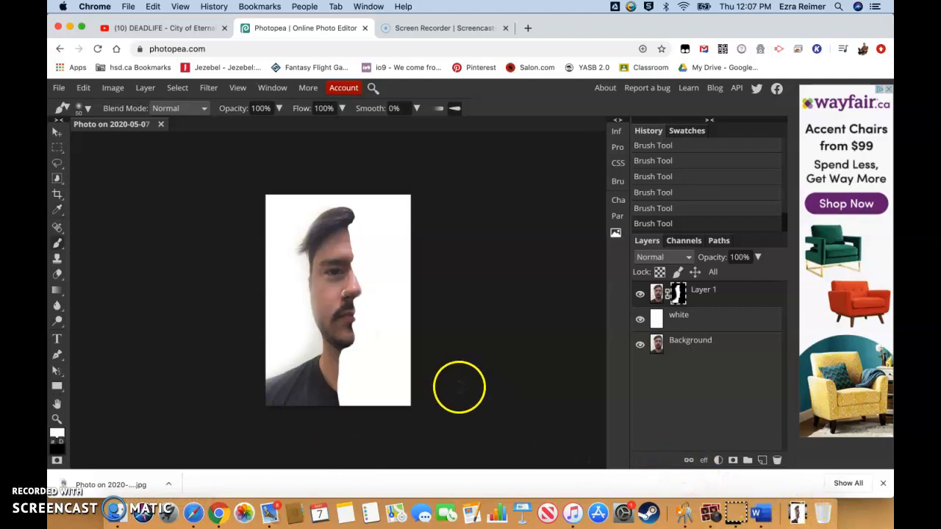
{"action": "mouse_move", "coordinate": [164, 182]}
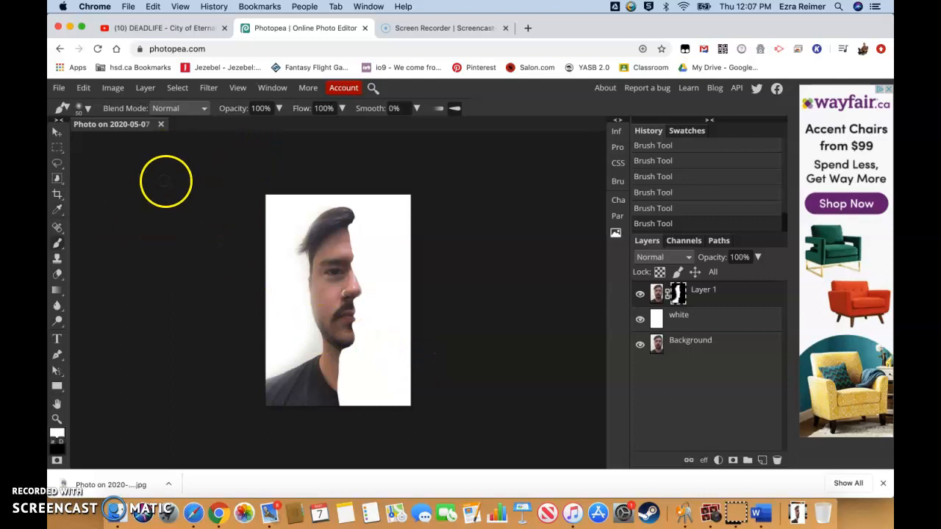
{"action": "mouse_move", "coordinate": [236, 206]}
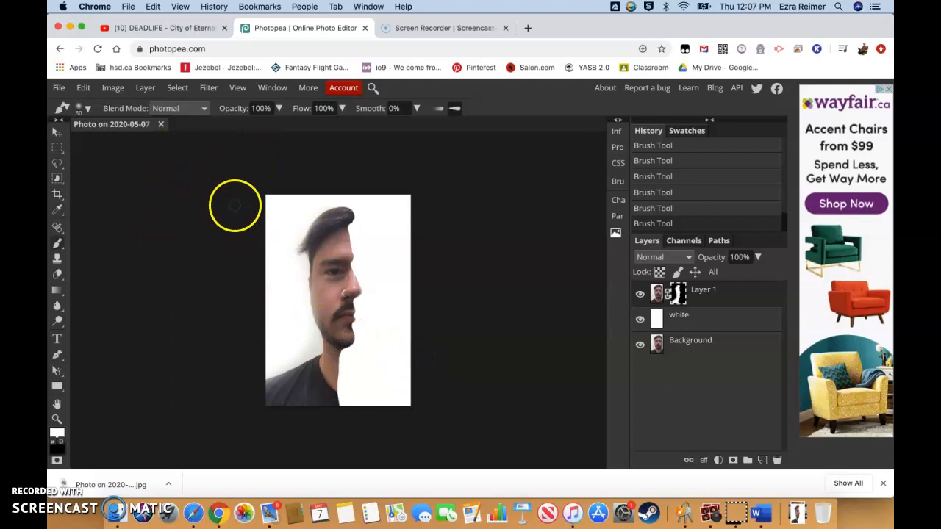
{"action": "mouse_move", "coordinate": [209, 195]}
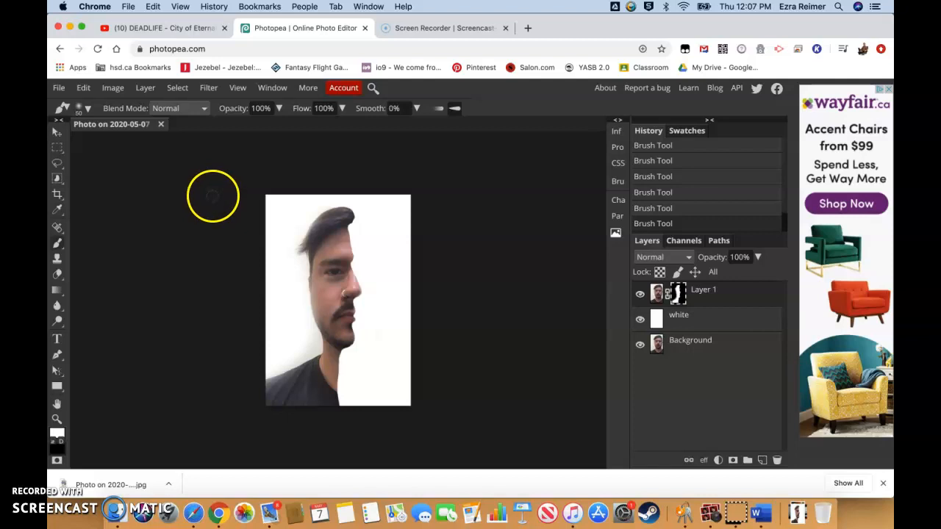
{"action": "mouse_move", "coordinate": [214, 198]}
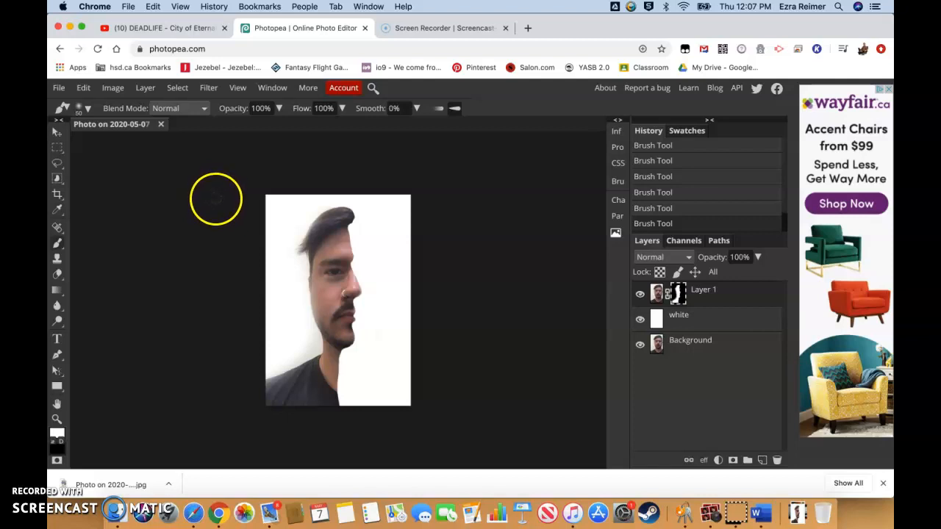
{"action": "mouse_move", "coordinate": [244, 194]}
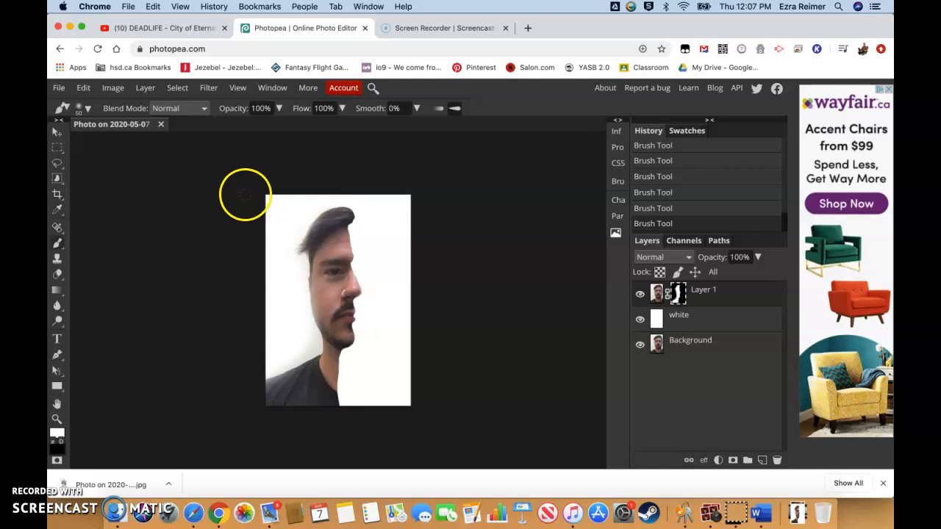